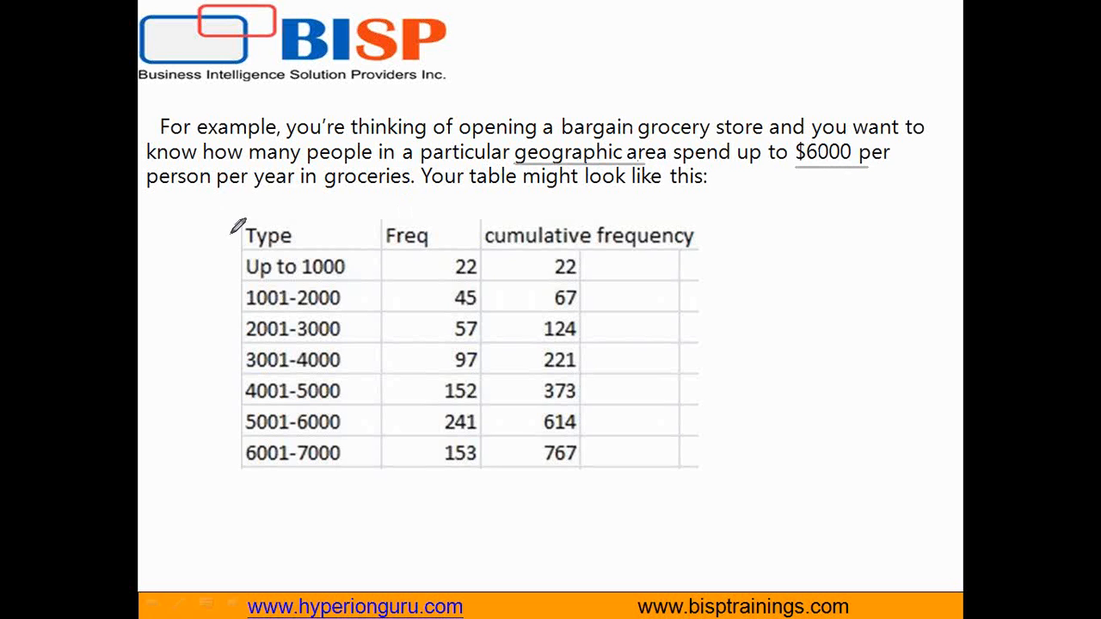
Mark up the example slide by underlining key phrases, bracketing frequencies and circling the total 767
drag(129, 200, 443, 189)
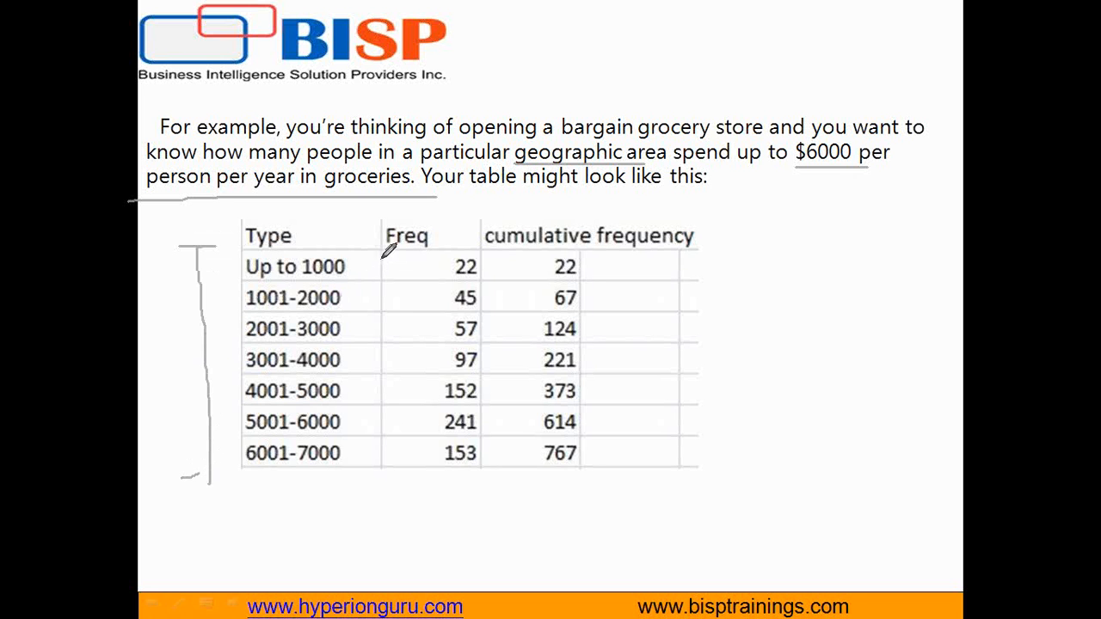
mouse_move(298, 181)
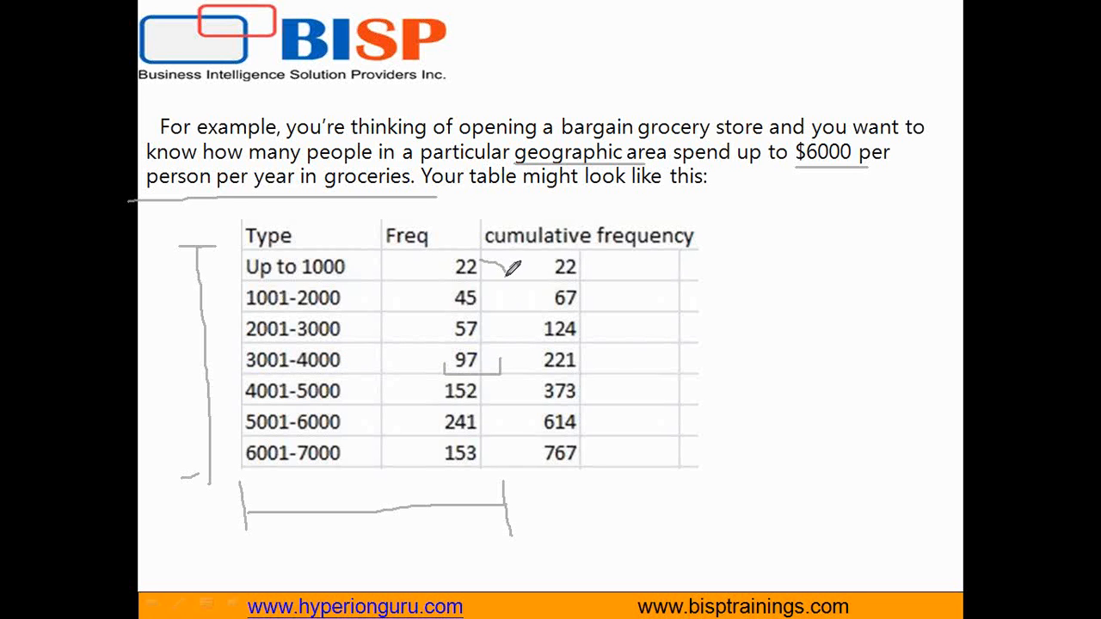
drag(512, 262, 512, 396)
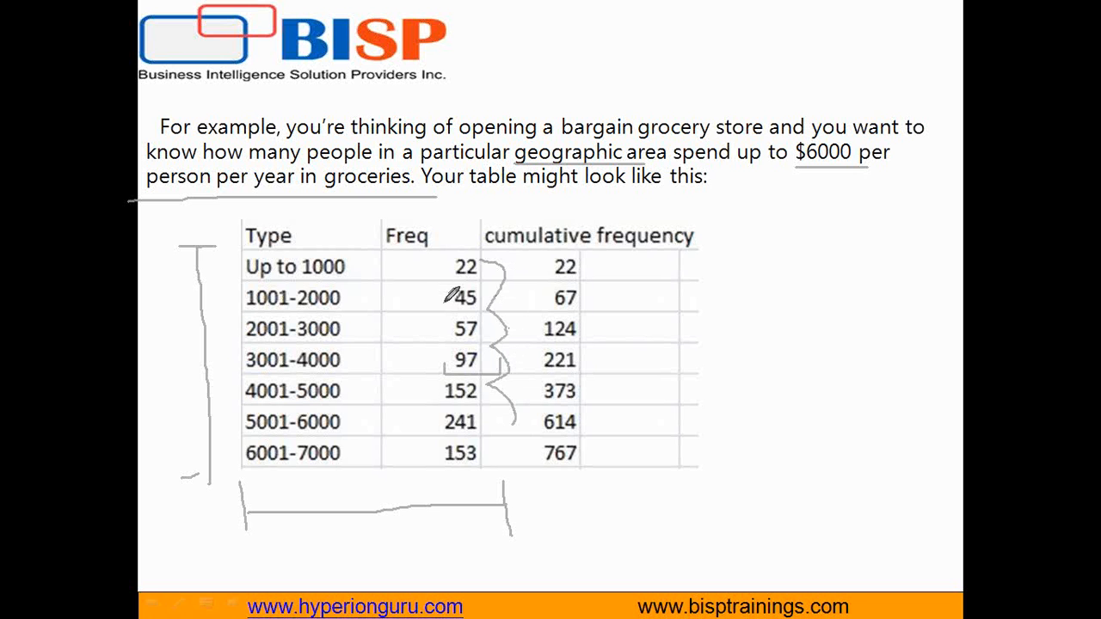
mouse_move(542, 439)
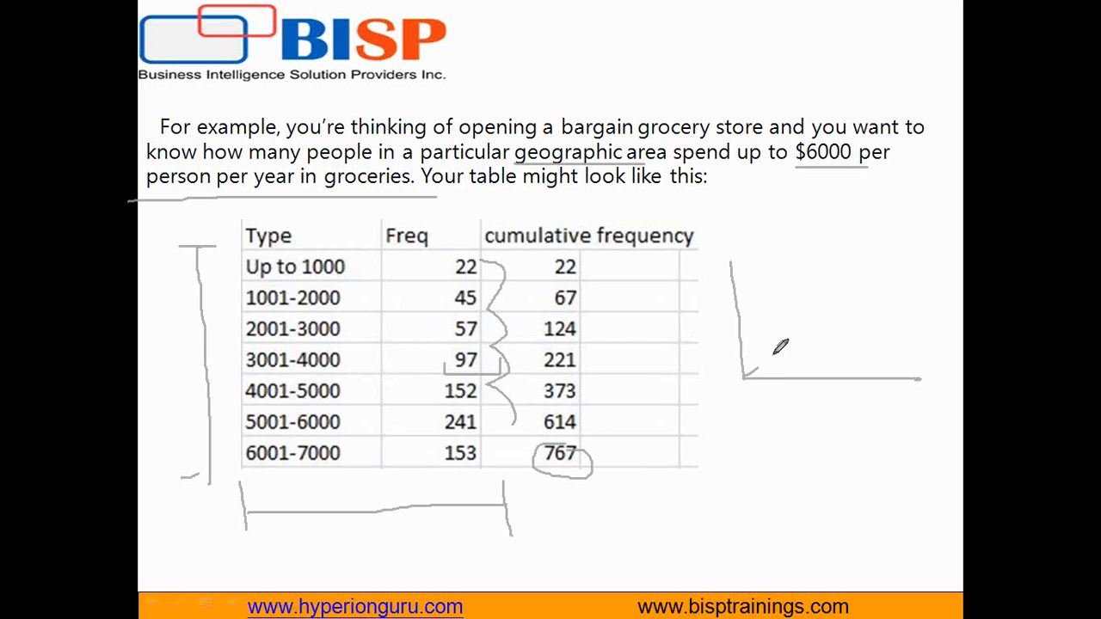
drag(761, 361, 904, 226)
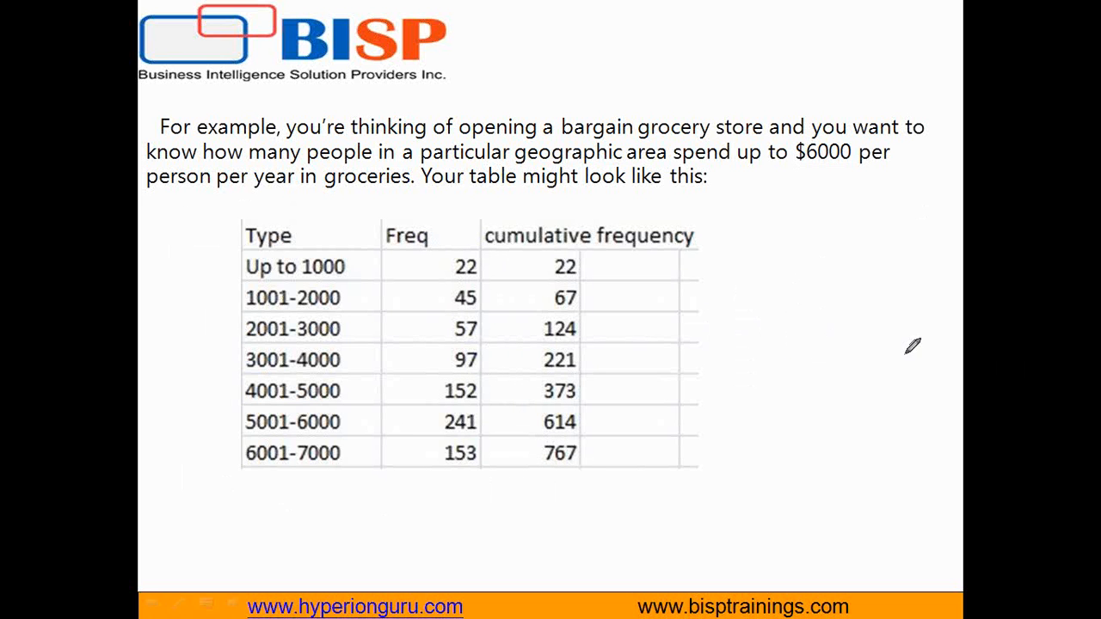
mouse_move(800, 366)
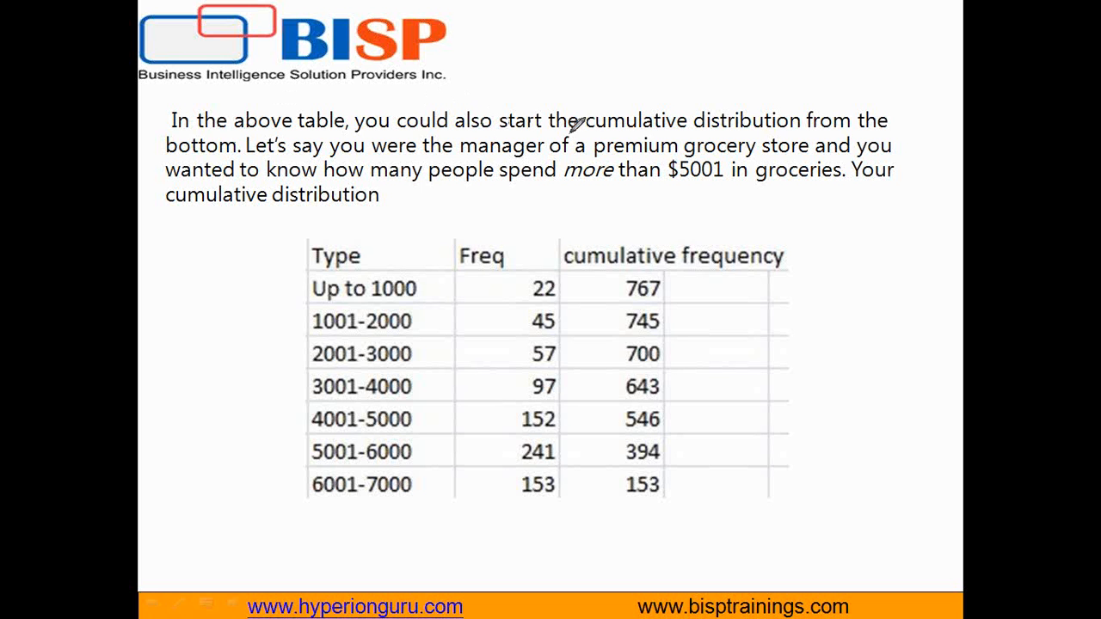
On the next slide, underline counting from the bottom, circle $5001 and draw upward arrows
drag(585, 134, 826, 127)
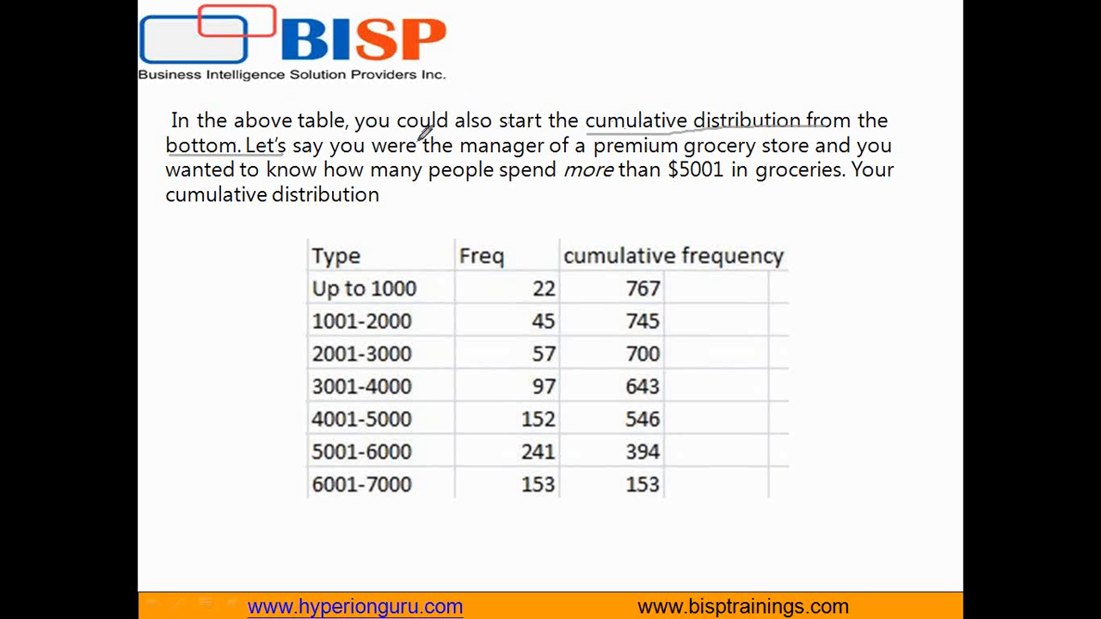
mouse_move(842, 437)
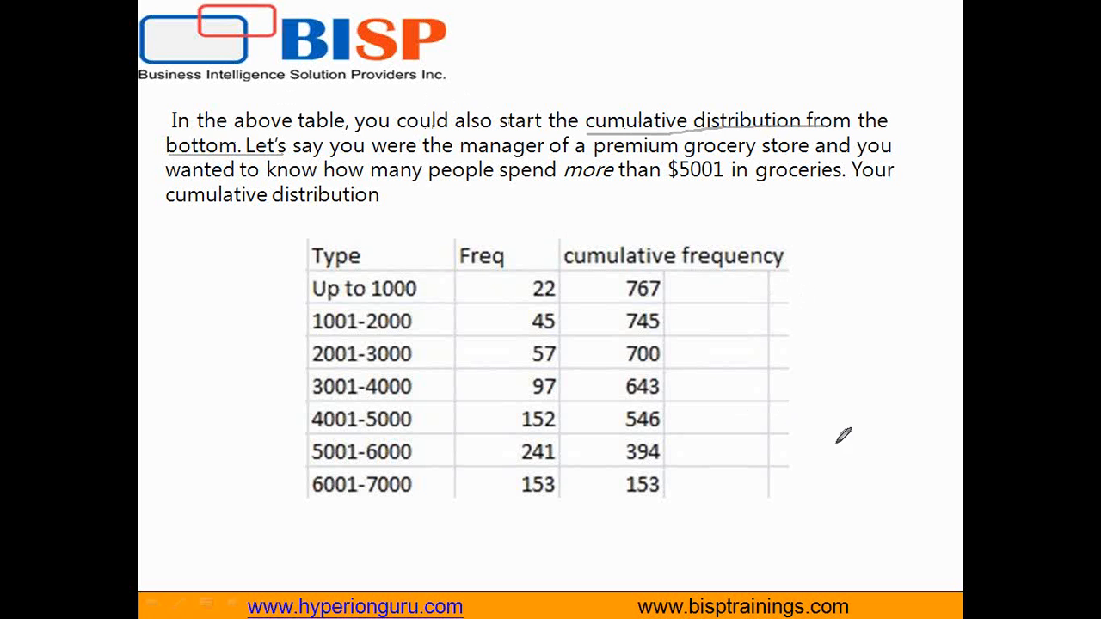
drag(839, 444, 804, 306)
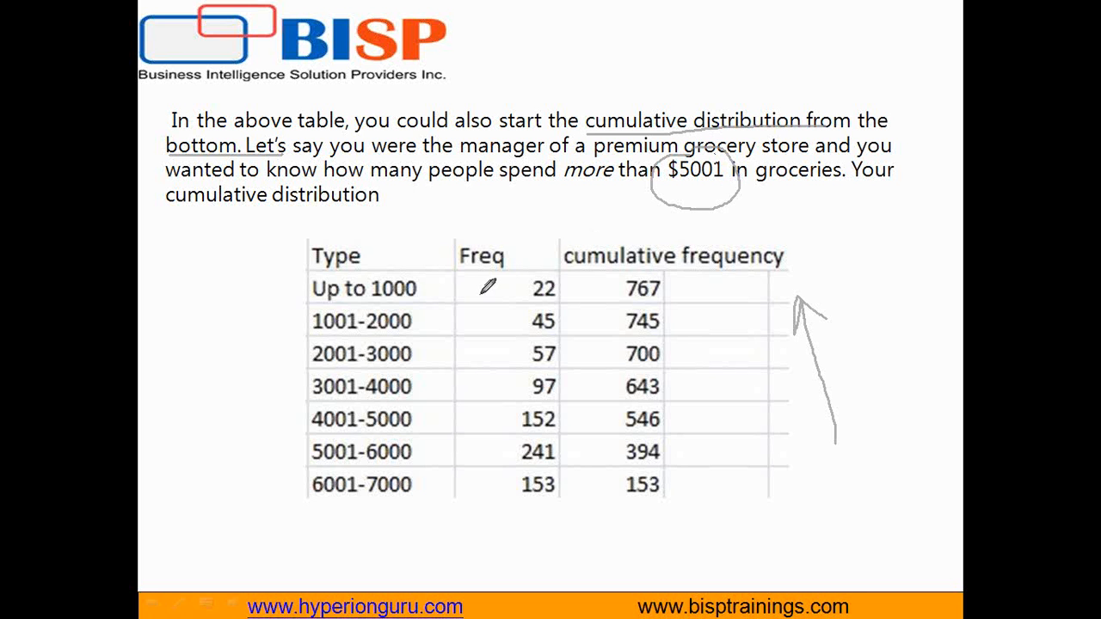
mouse_move(606, 274)
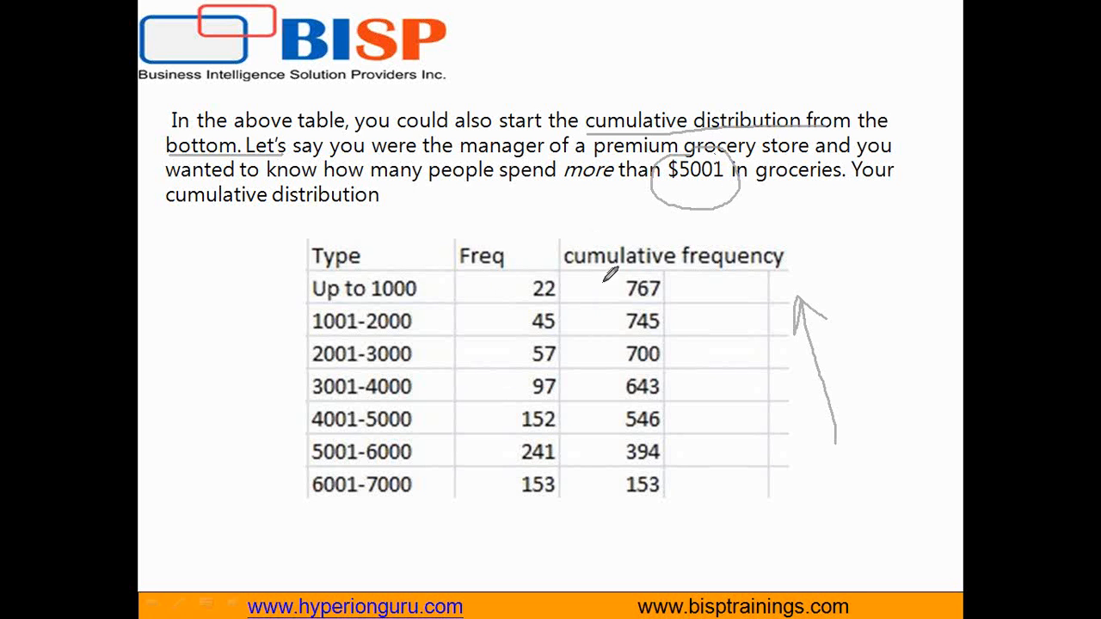
mouse_move(725, 482)
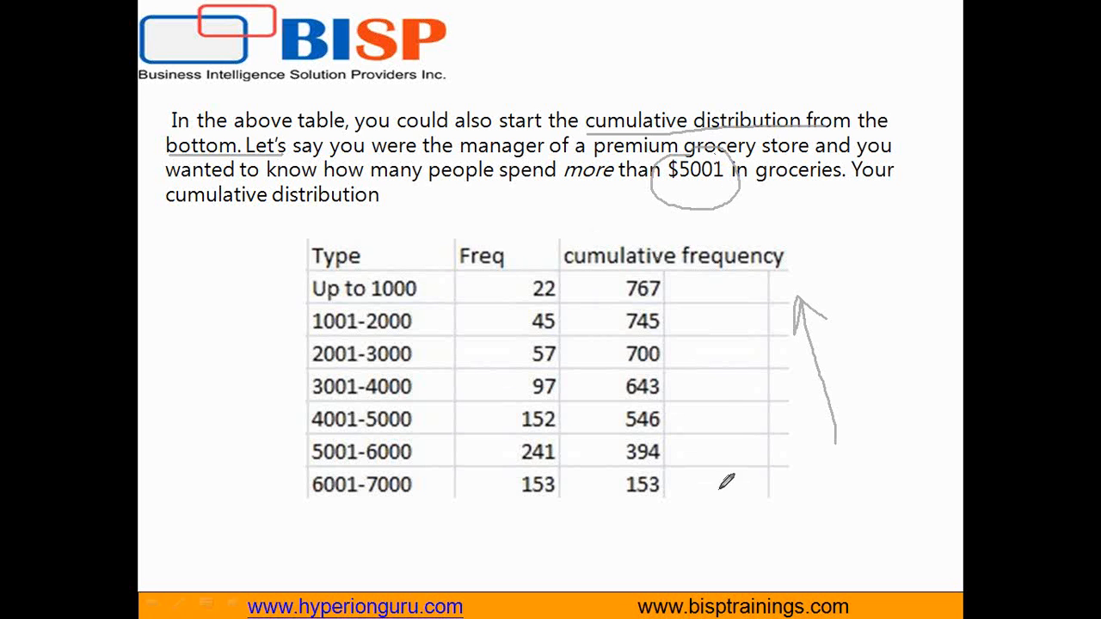
drag(728, 482, 727, 361)
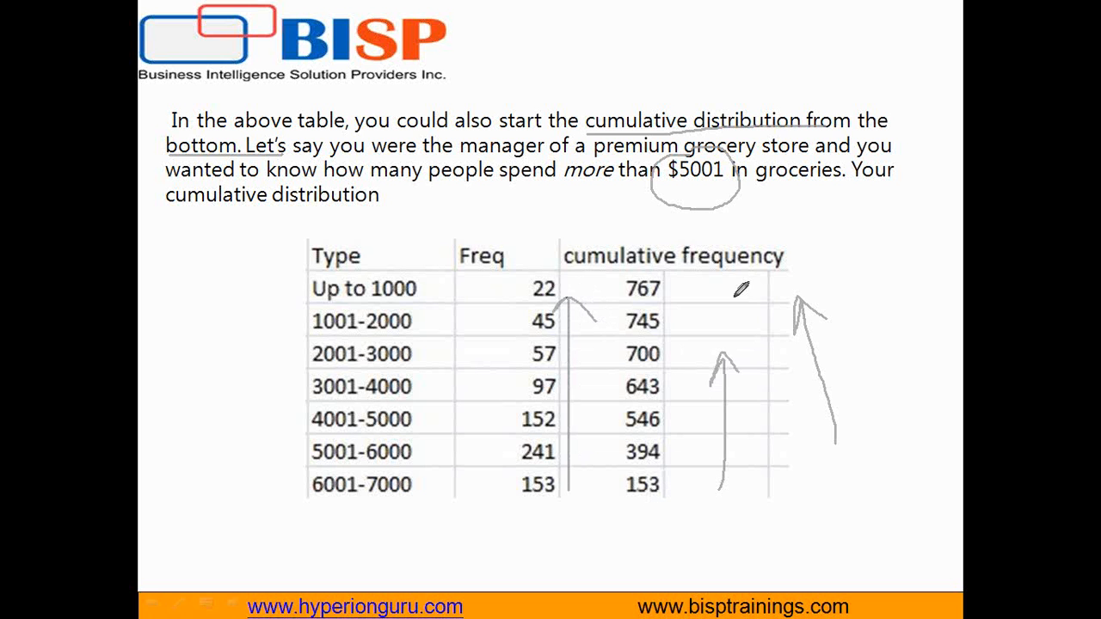
mouse_move(828, 237)
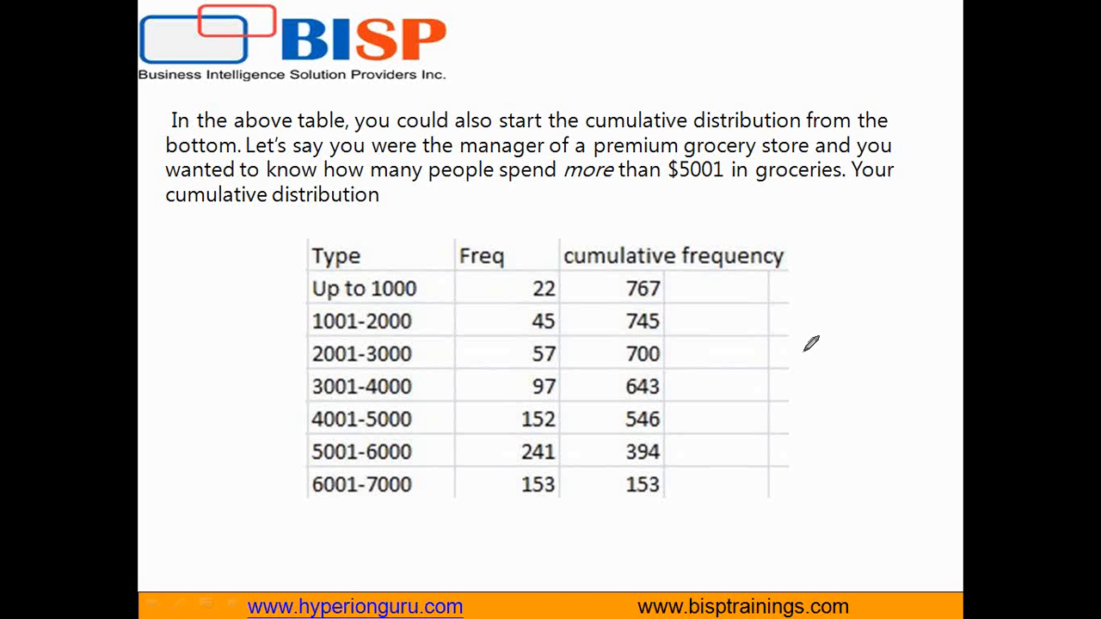
Review the EXPENSE_TYPE+ (HRDATA) joins on the Data Source tab, then return to Sheet 20
click(23, 602)
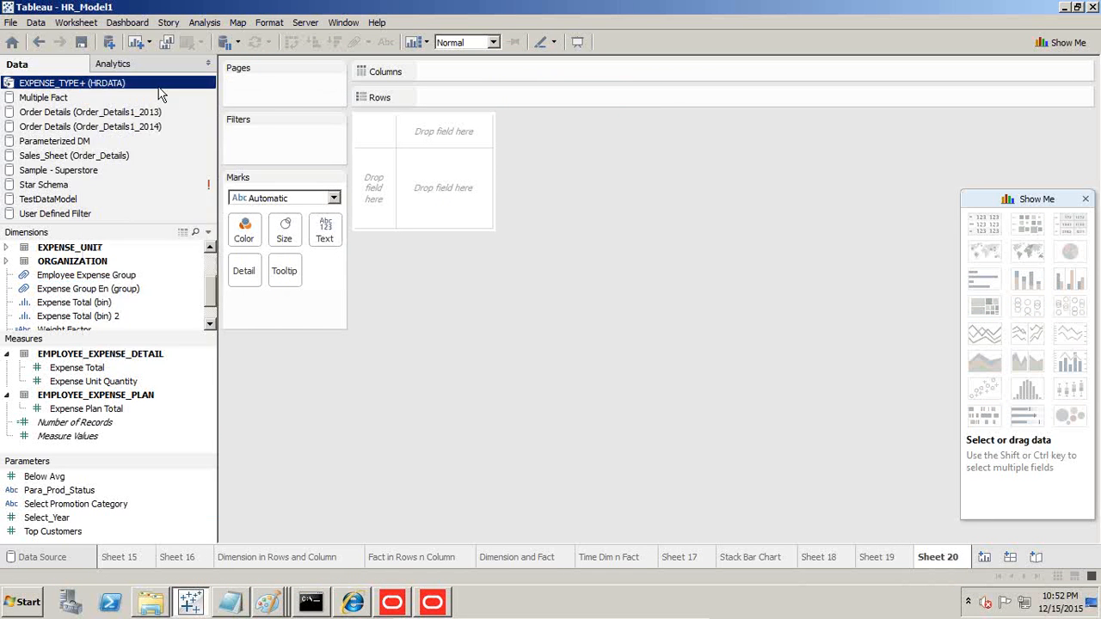
click(40, 557)
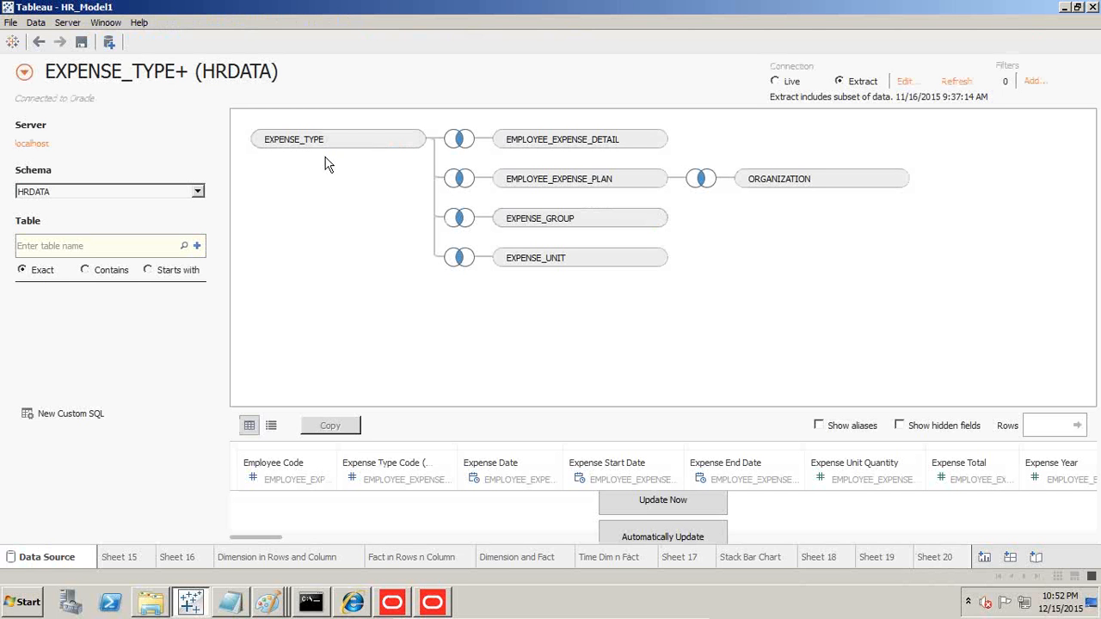
mouse_move(519, 128)
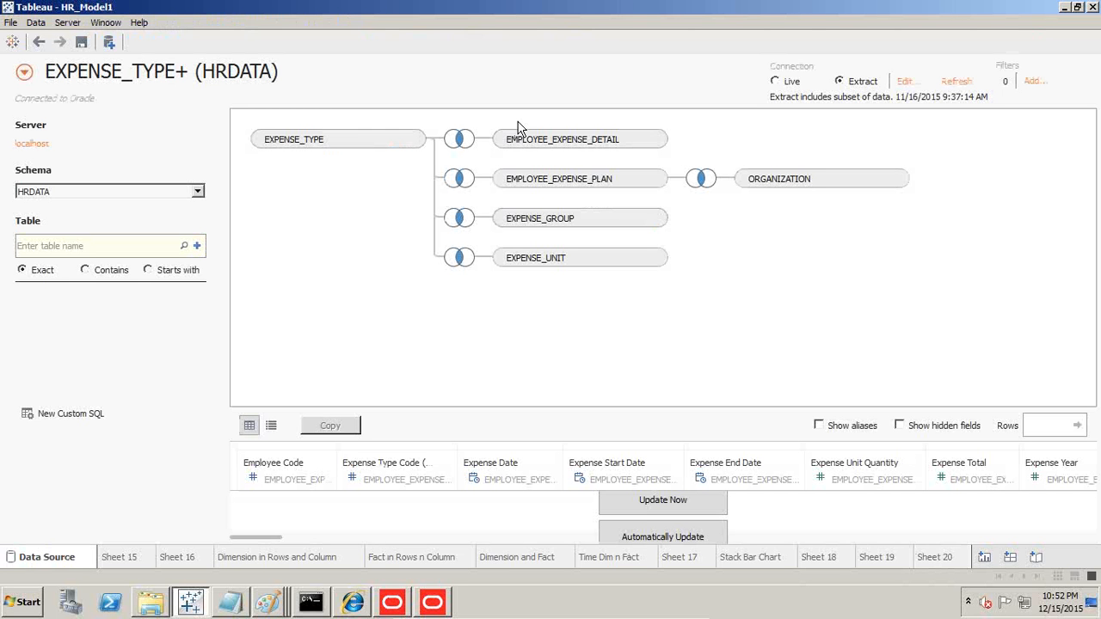
mouse_move(559, 269)
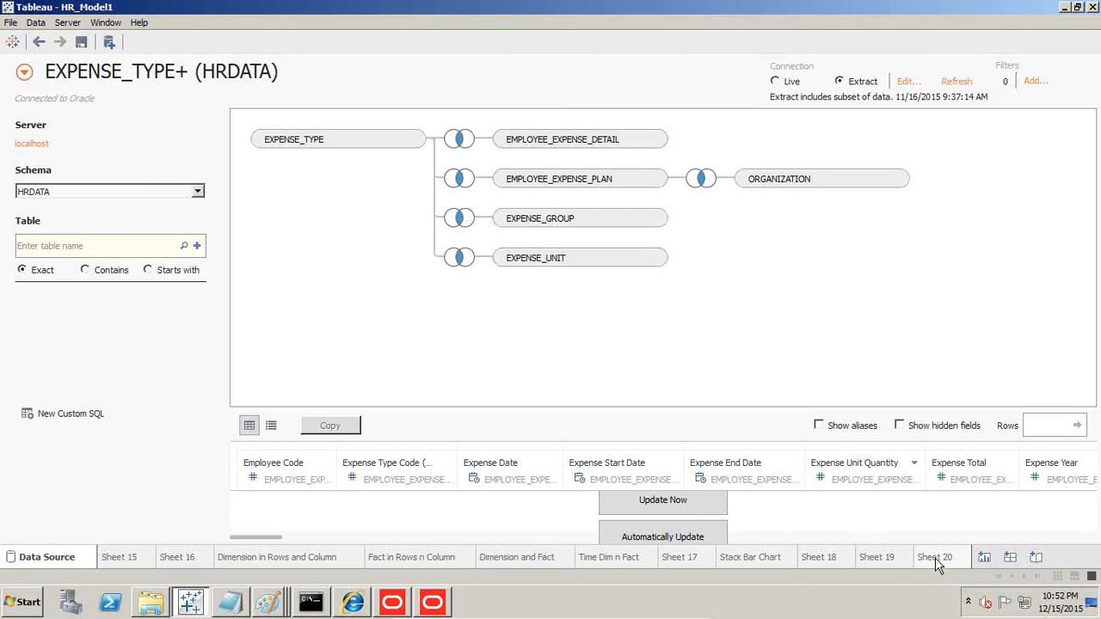
click(938, 557)
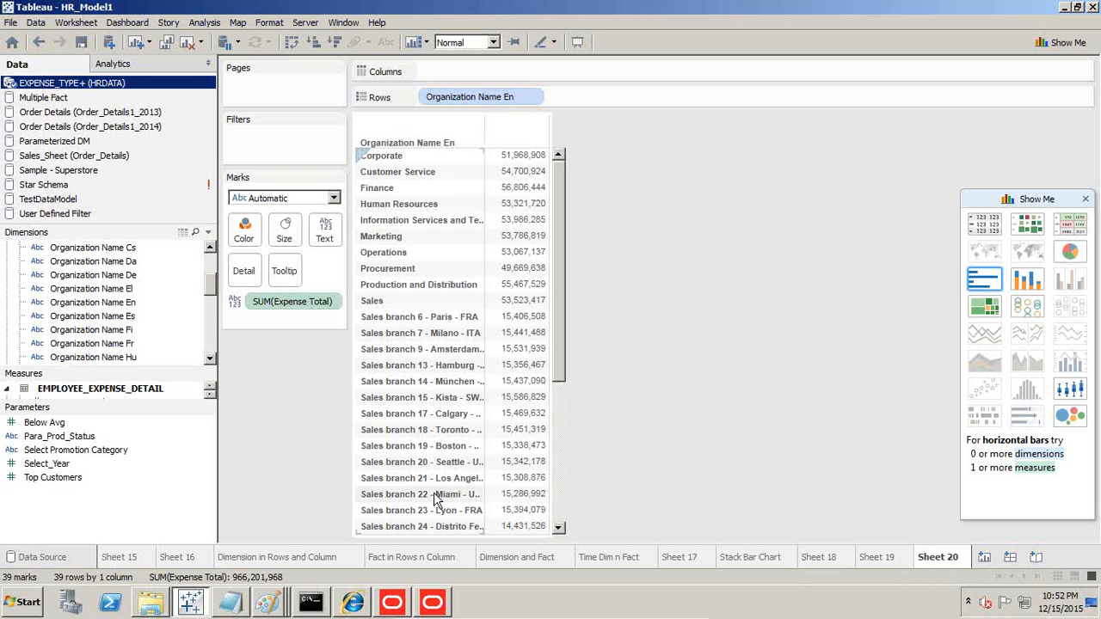
mouse_move(525, 396)
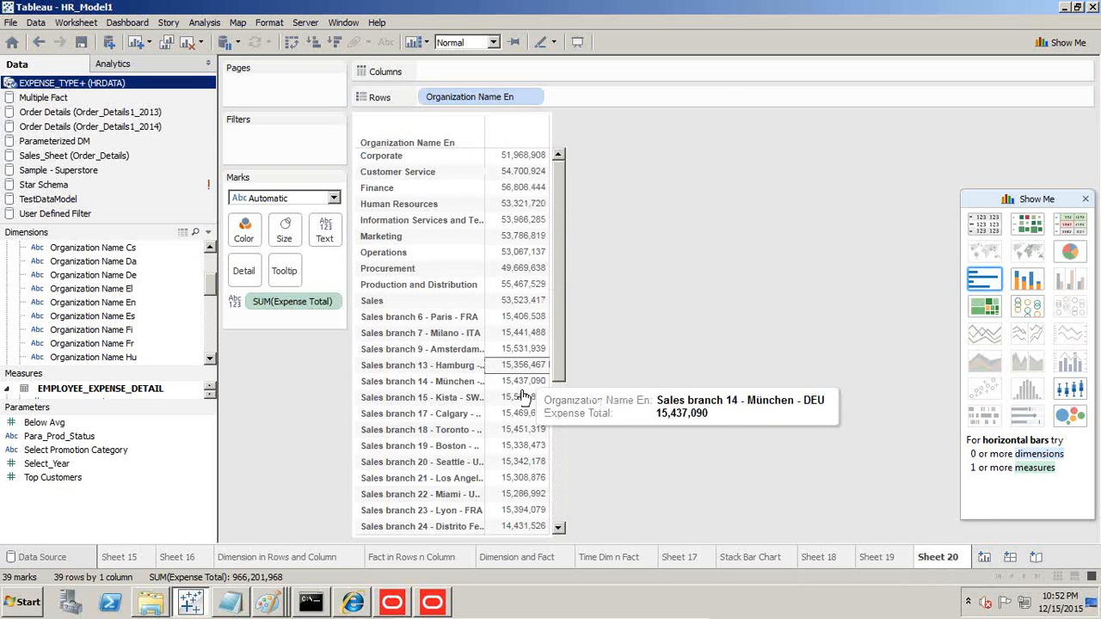
mouse_move(482, 129)
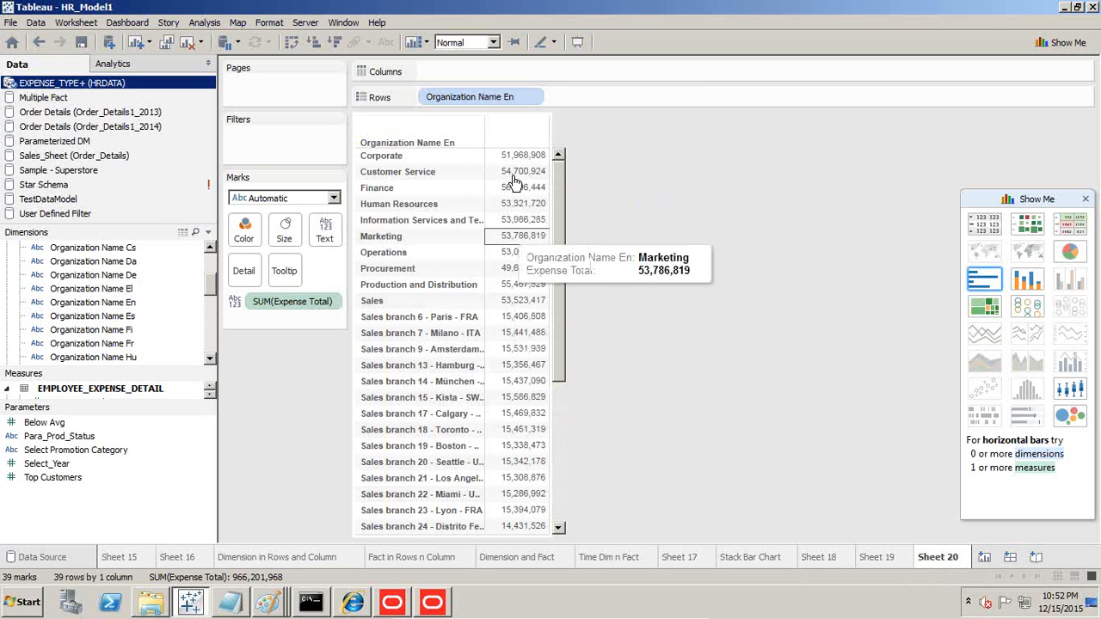
mouse_move(502, 220)
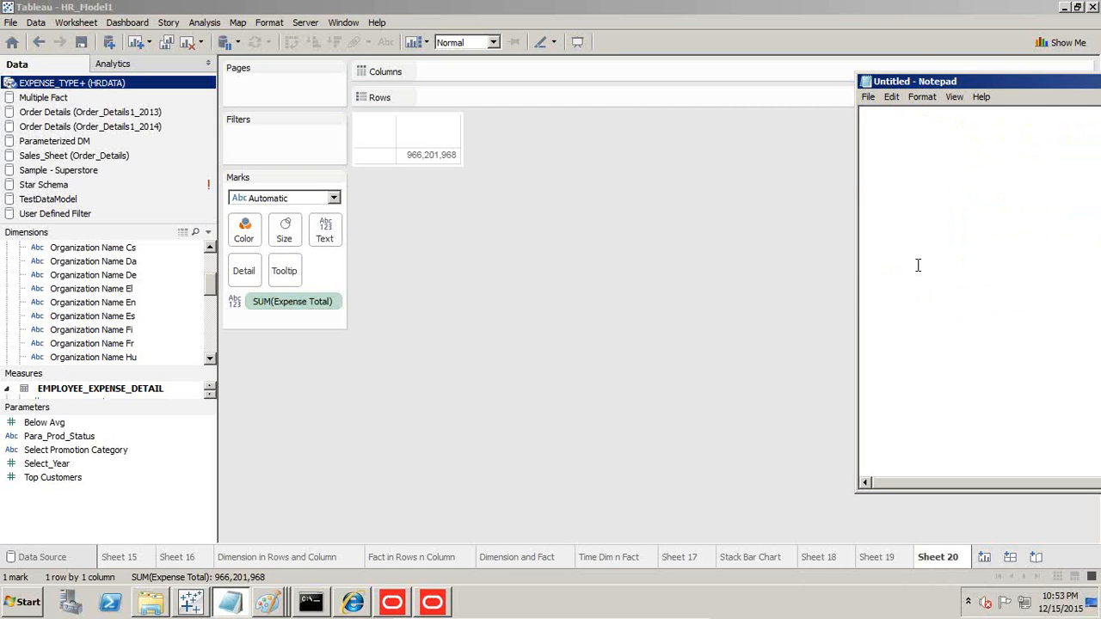
Type 'Step#1 Histogra' as the first line of the Notepad notes
text(Step)
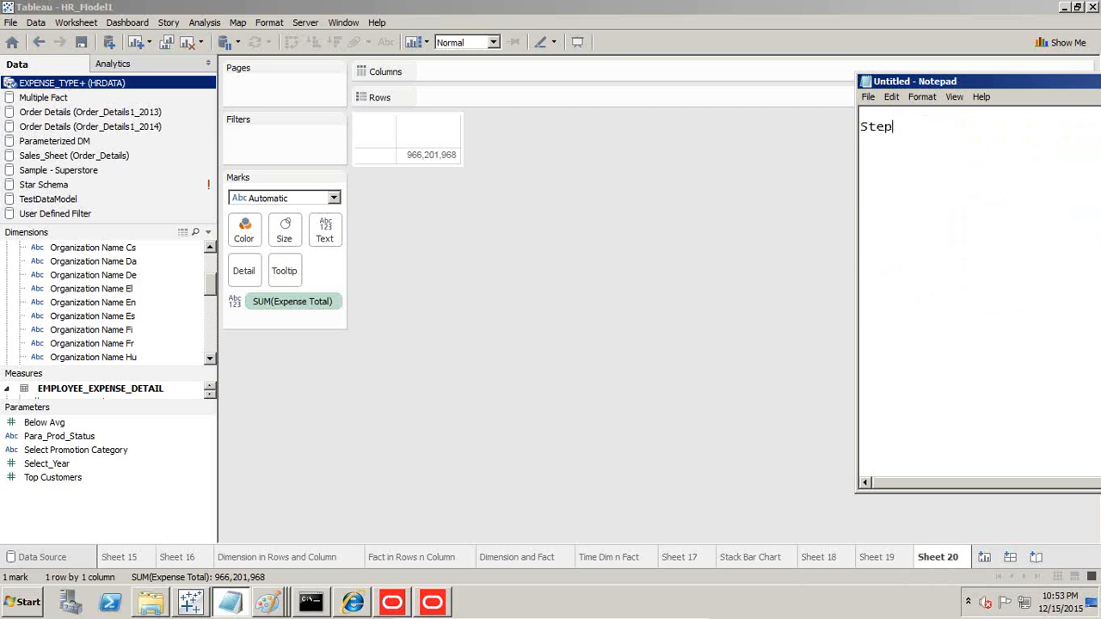
text(#1)
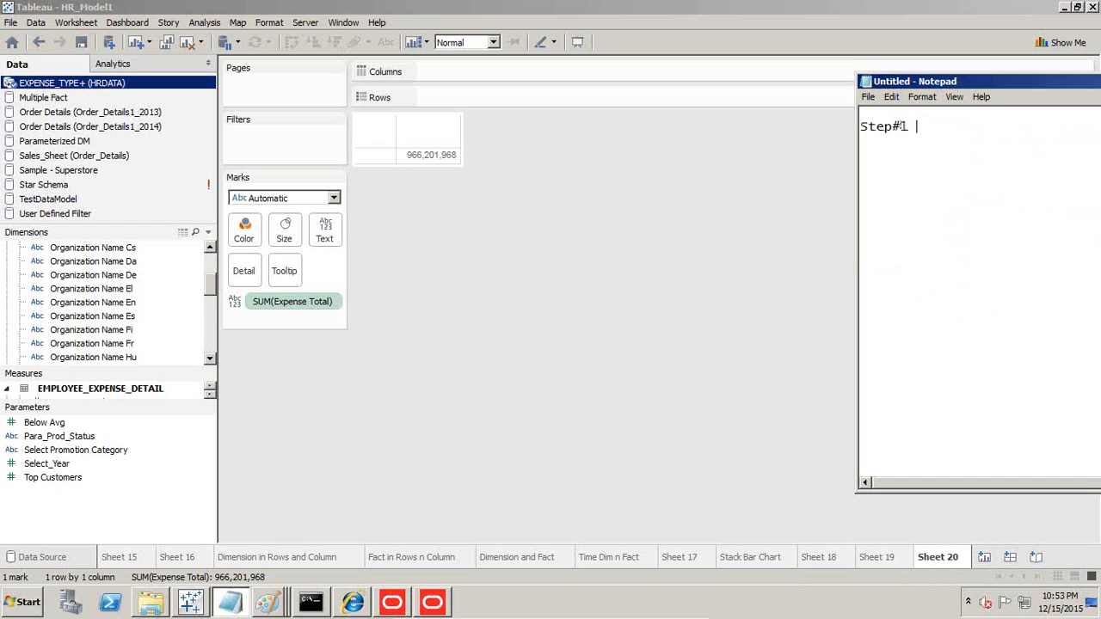
text(Histogra)
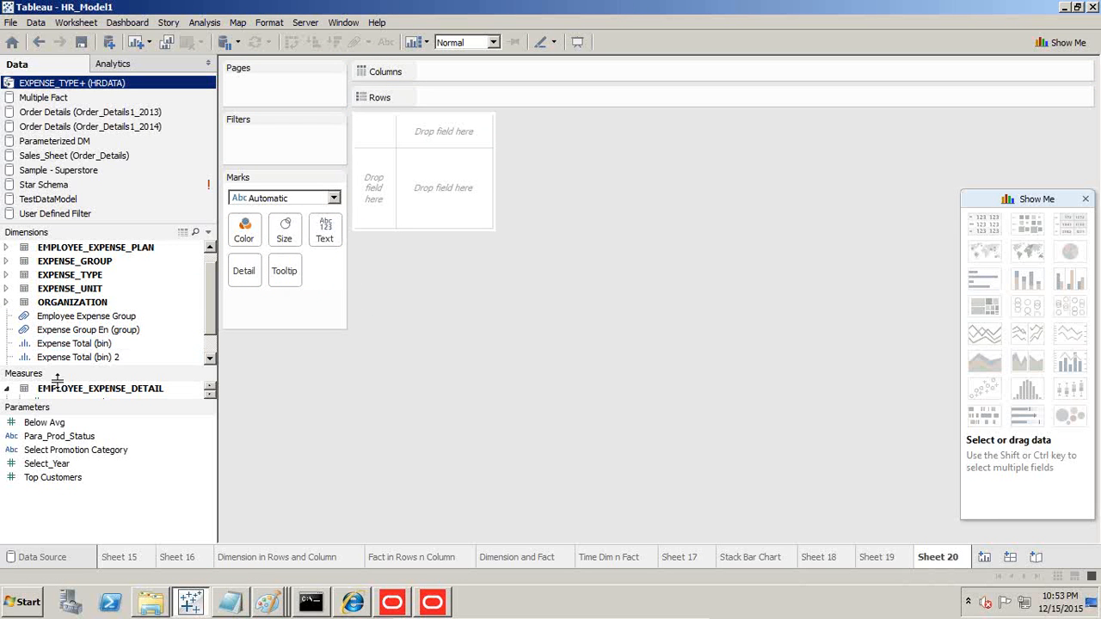
Create the Expenses_Cat_Bin bin field from Expense Total with a bin size of 100
click(77, 362)
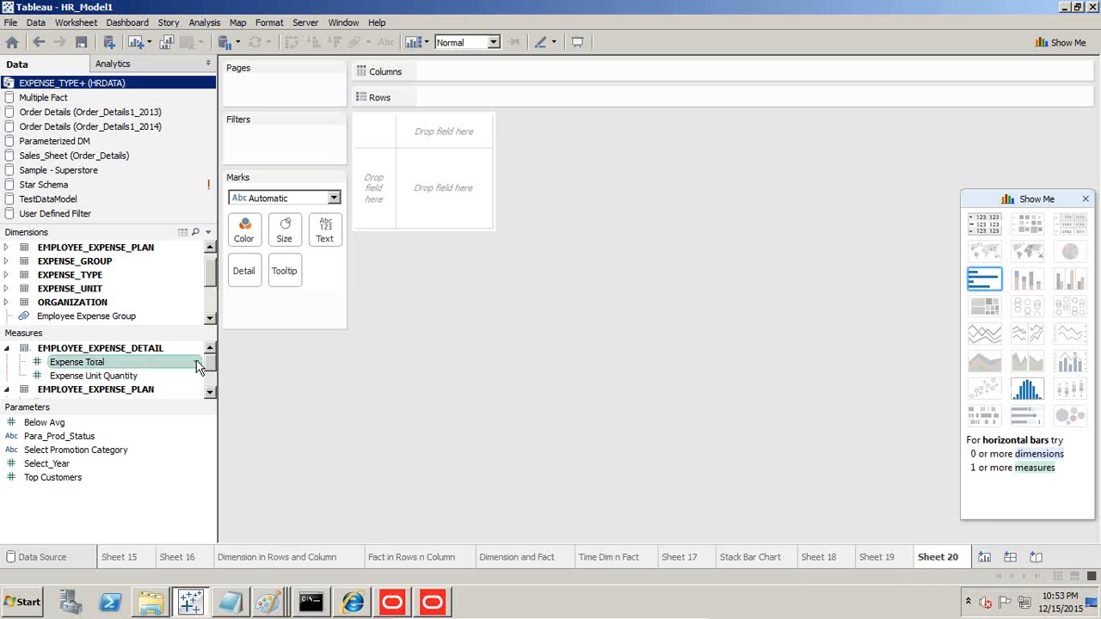
right_click(76, 362)
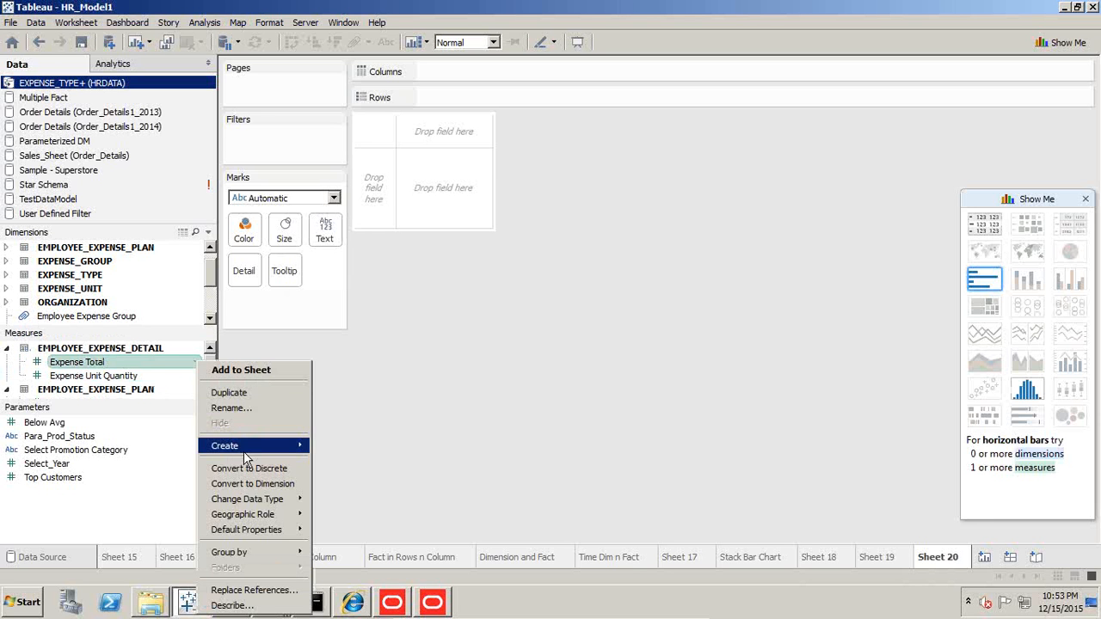
click(224, 446)
text(Expenses_Cat_Bin)
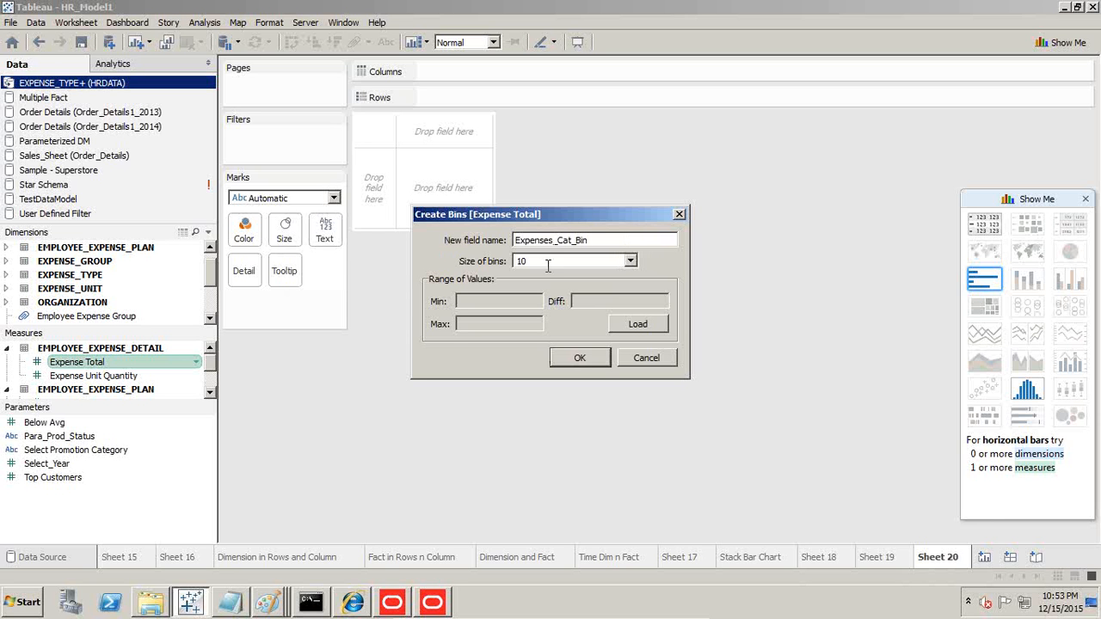
click(637, 323)
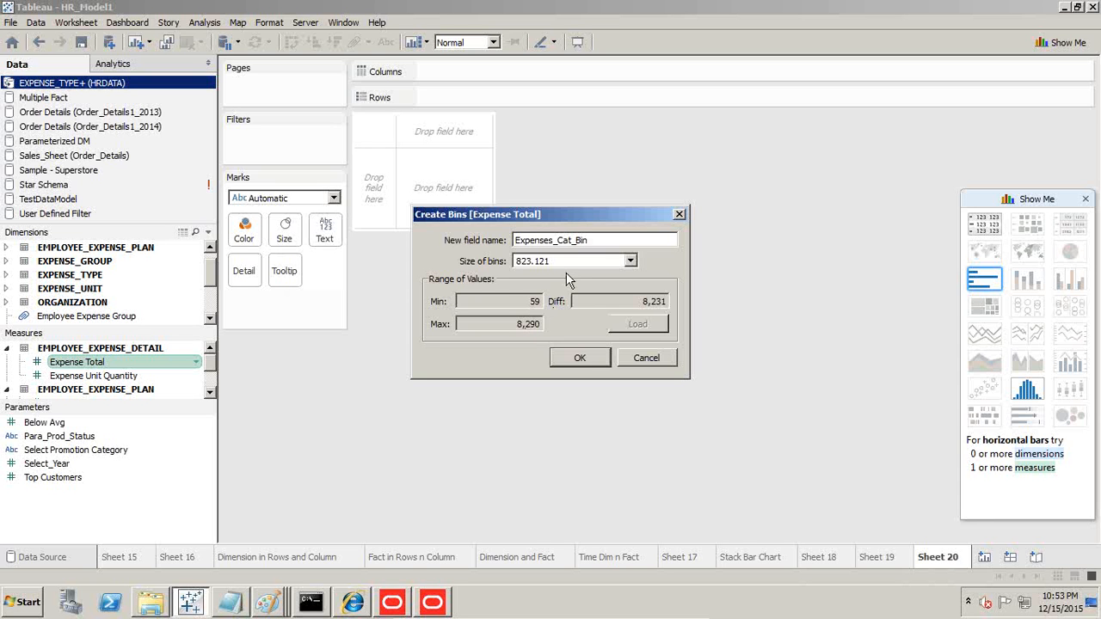
triple_click(567, 261)
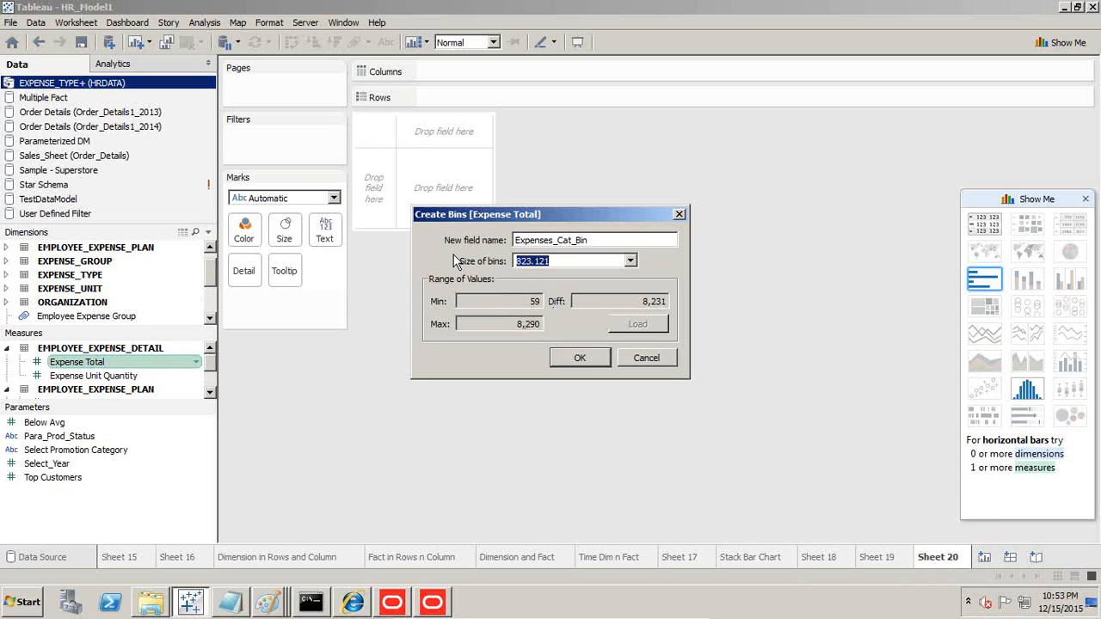
text(100)
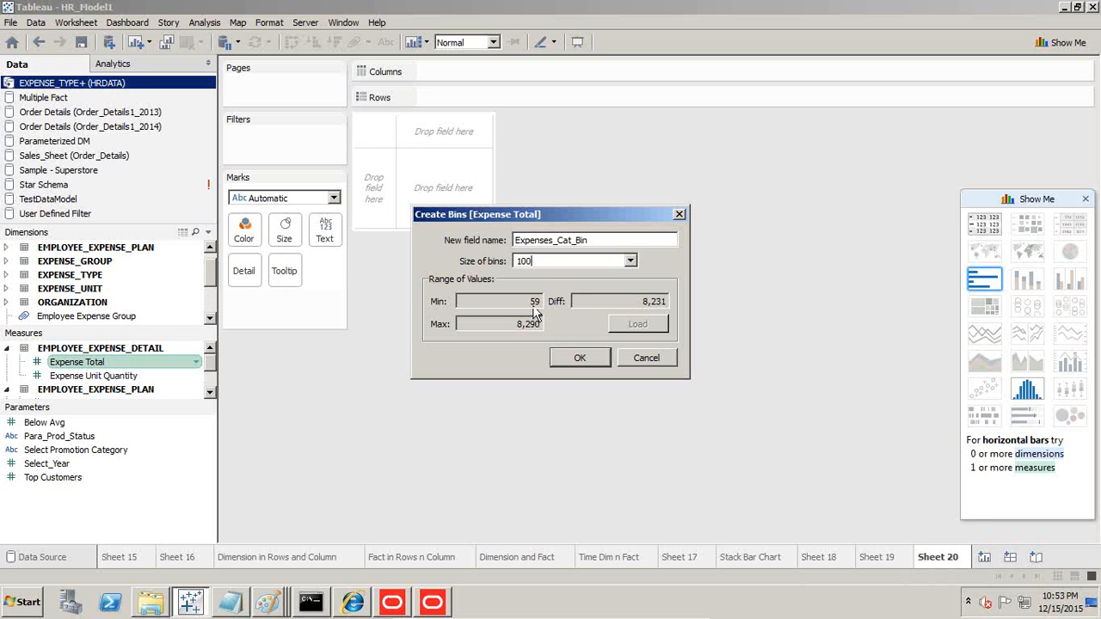
mouse_move(580, 357)
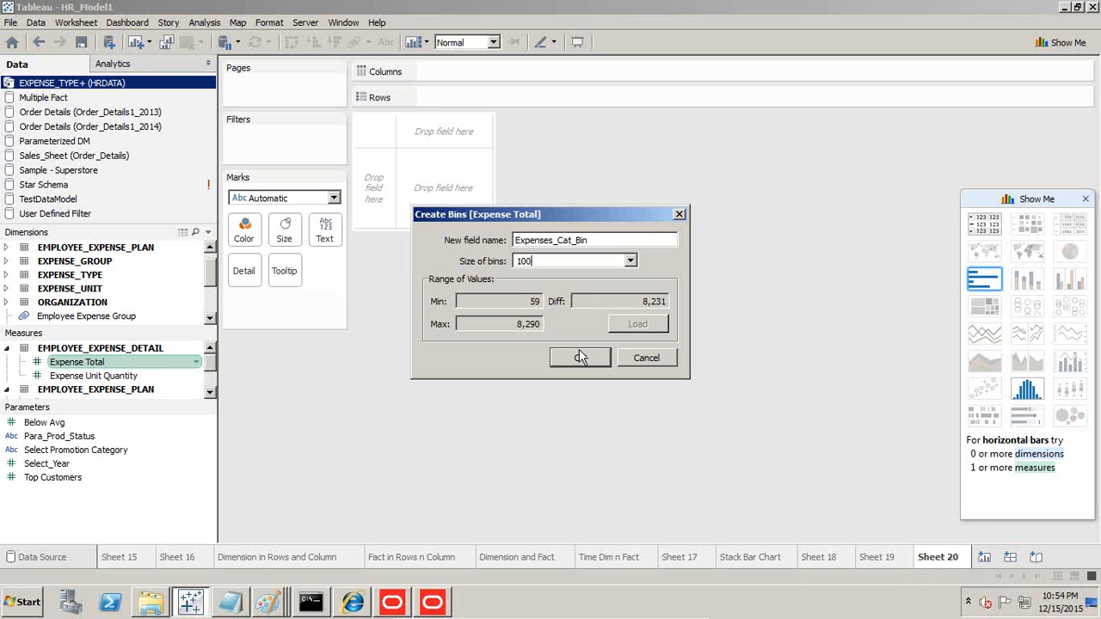
click(580, 357)
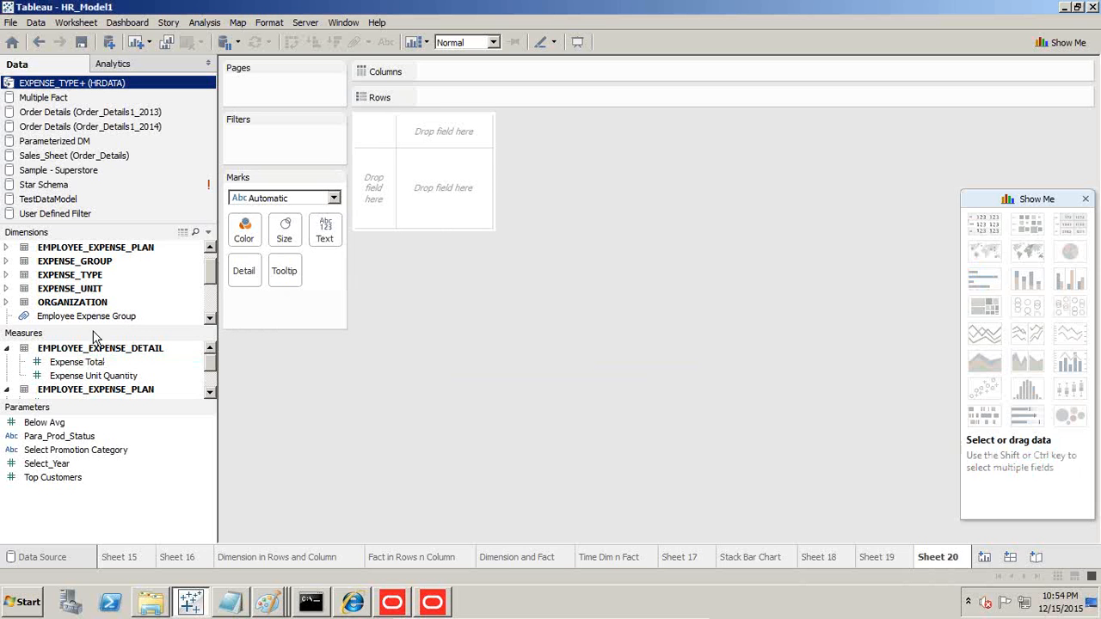
mouse_move(221, 290)
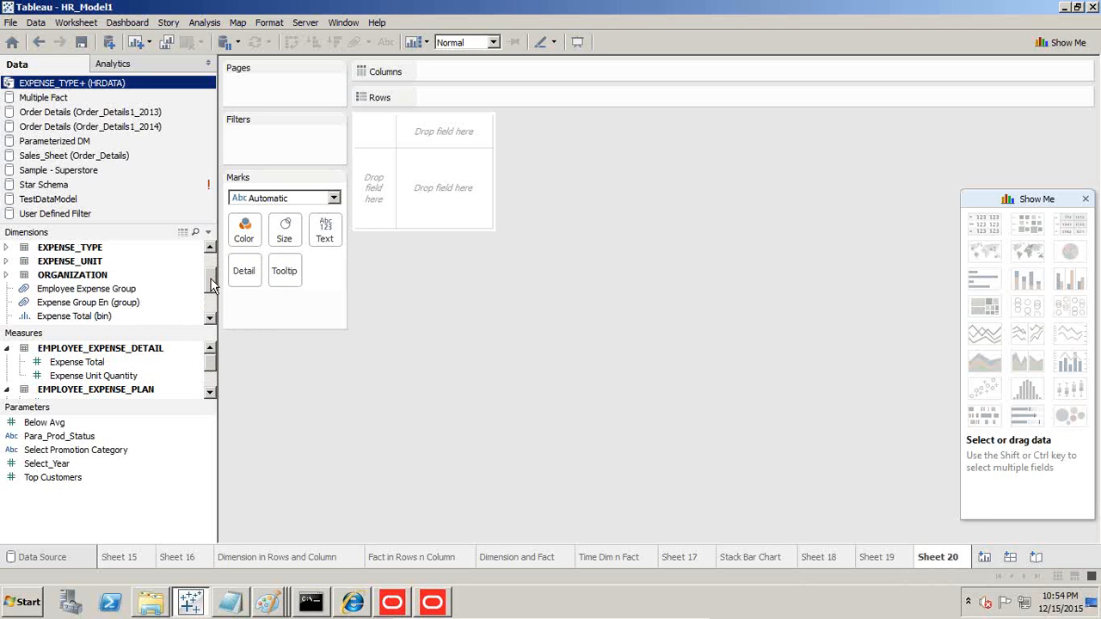
Place Expenses_Cat_Bin on Columns and Number of Records on Rows to form a histogram
scroll(down, 3)
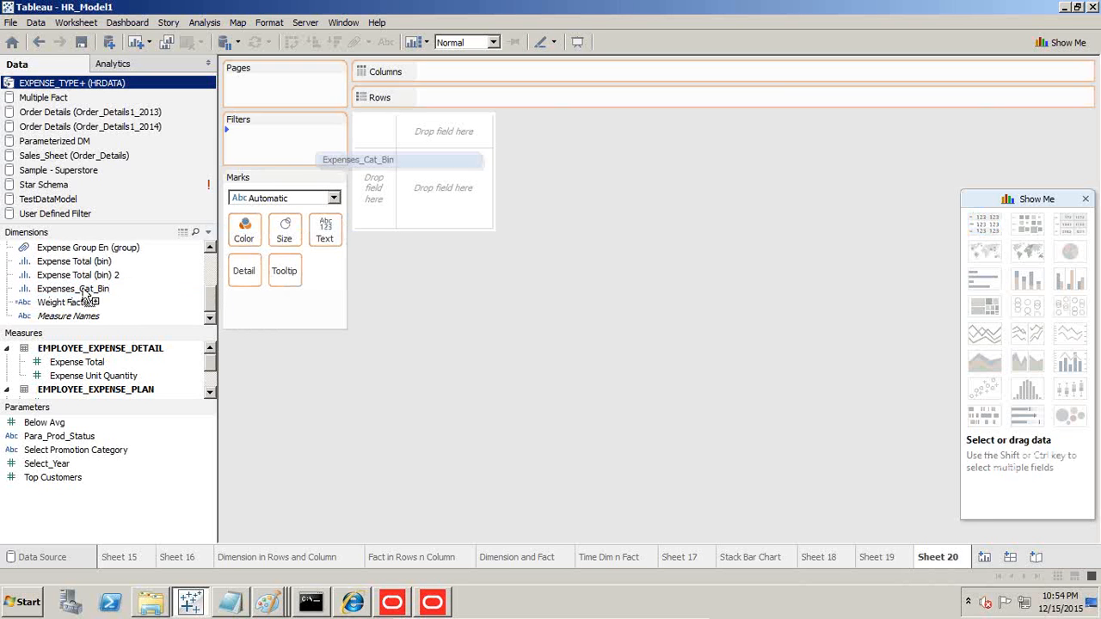
drag(358, 159, 444, 102)
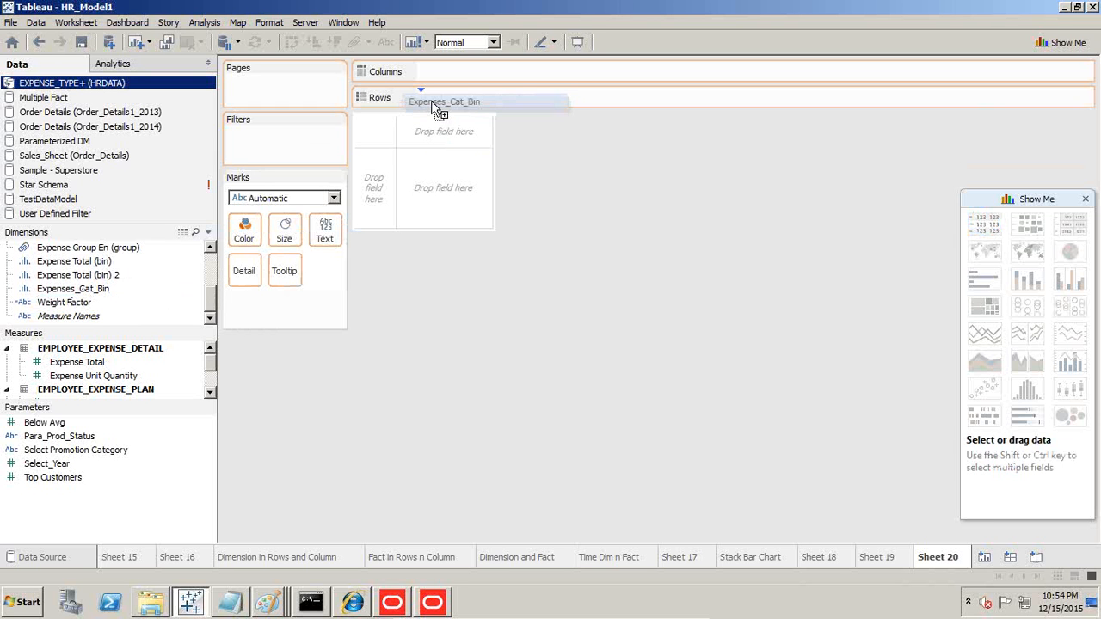
drag(444, 102, 477, 70)
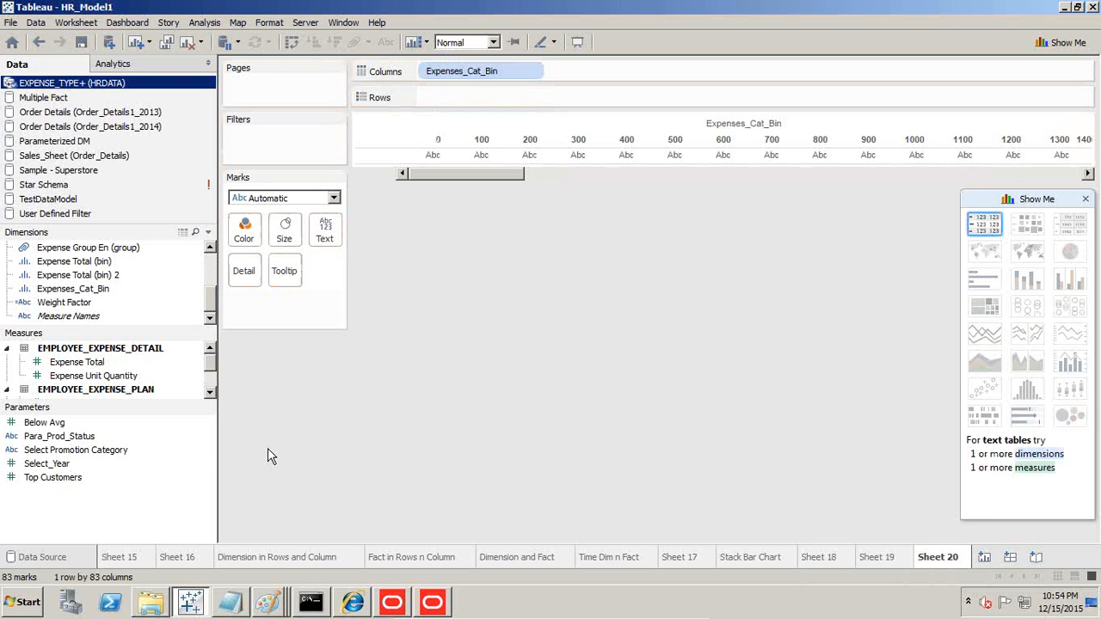
click(60, 436)
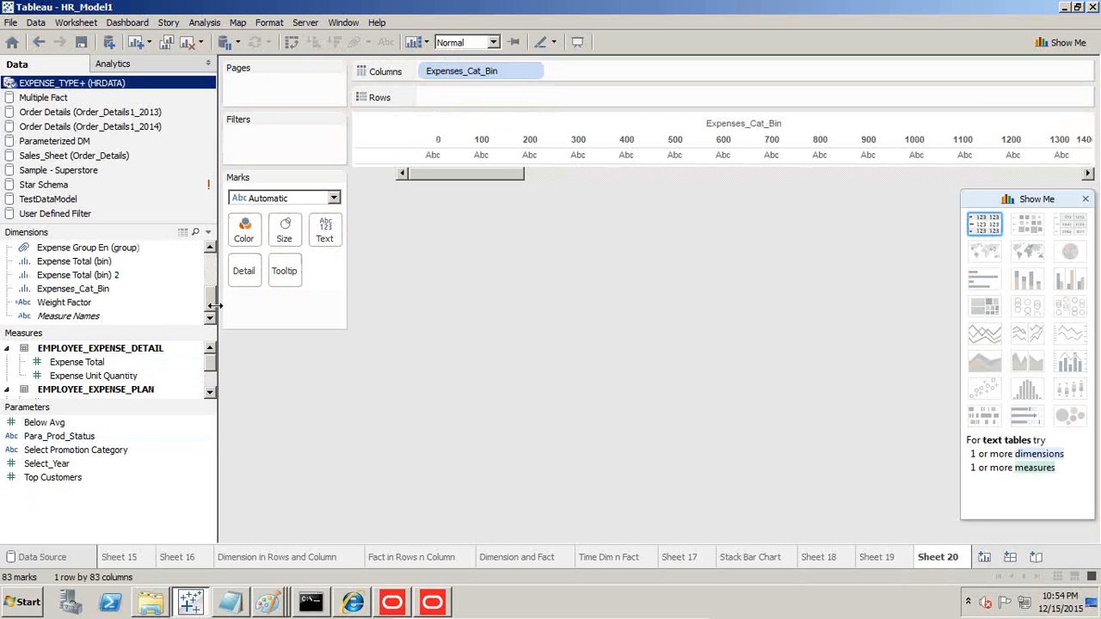
click(44, 423)
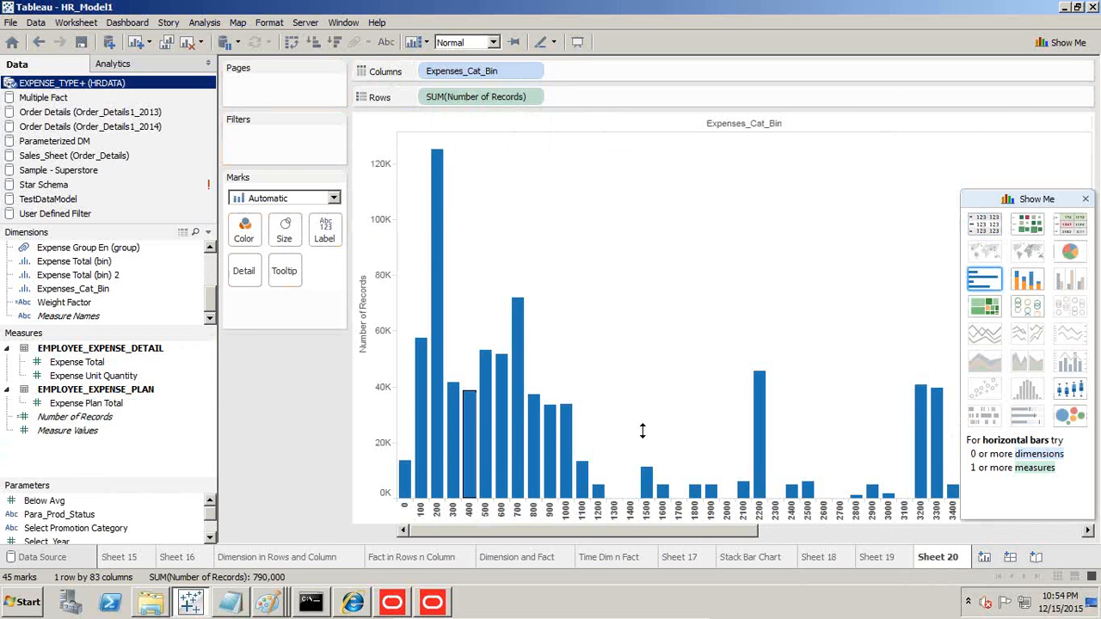
mouse_move(707, 302)
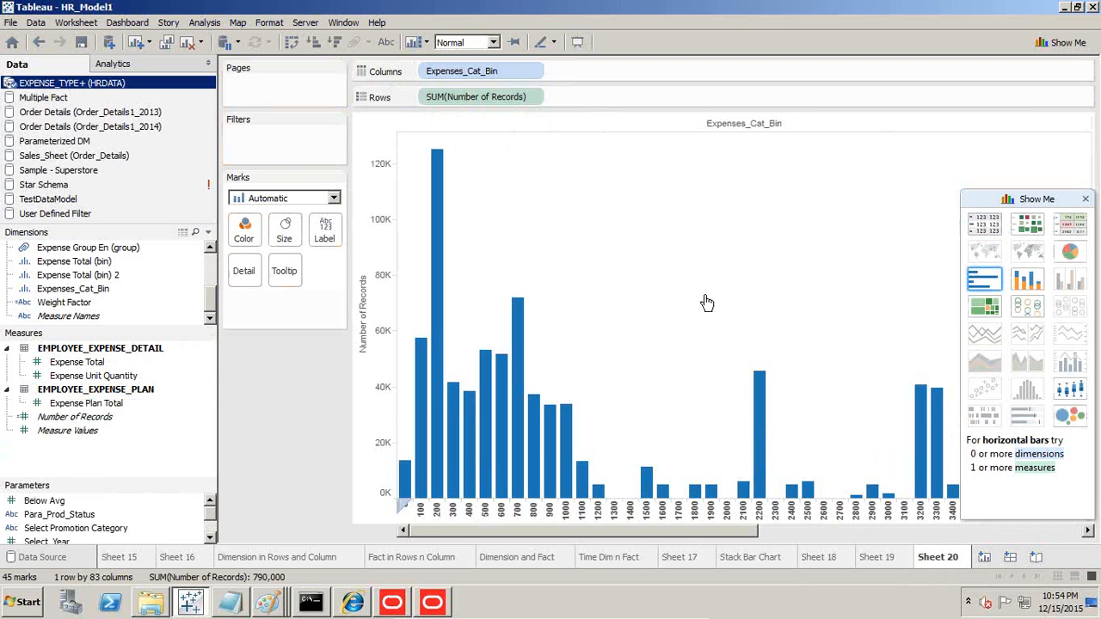
mouse_move(510, 163)
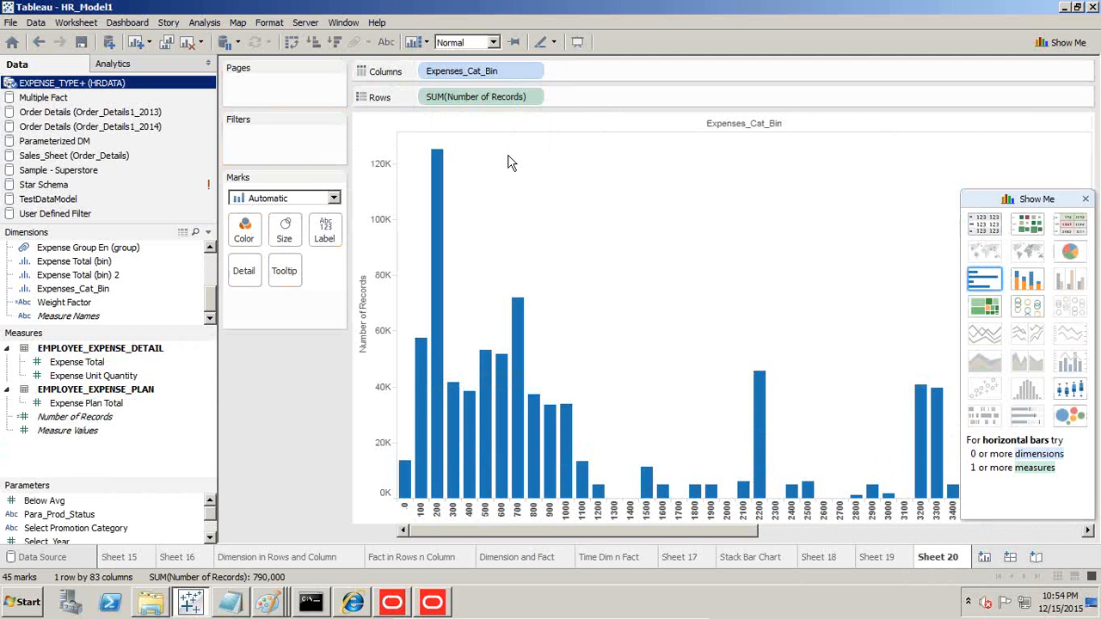
mouse_move(636, 348)
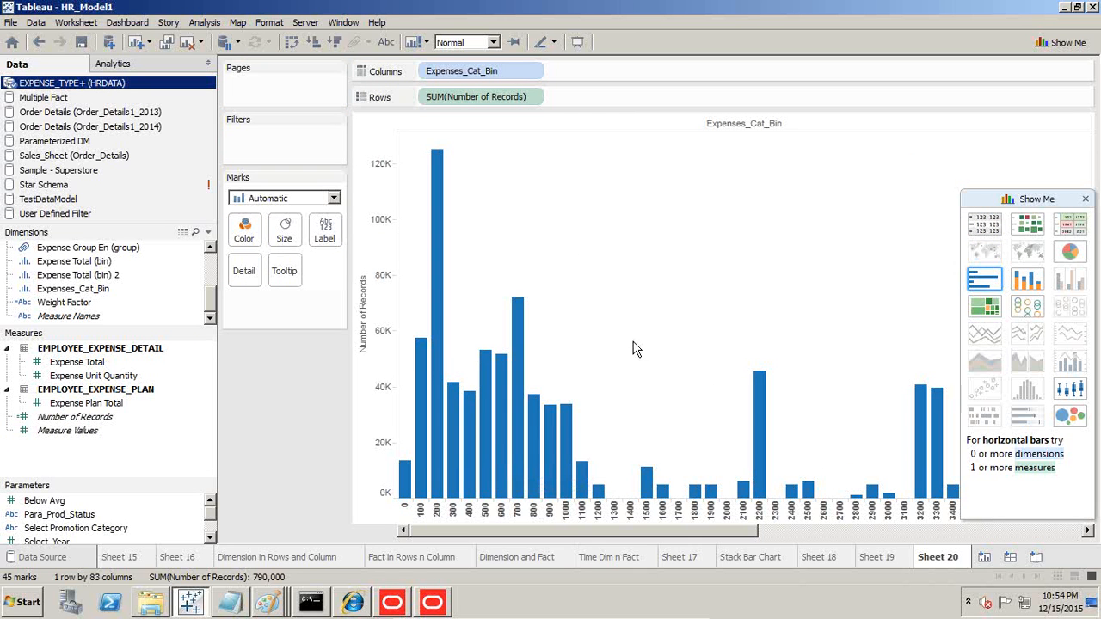
mouse_move(434, 491)
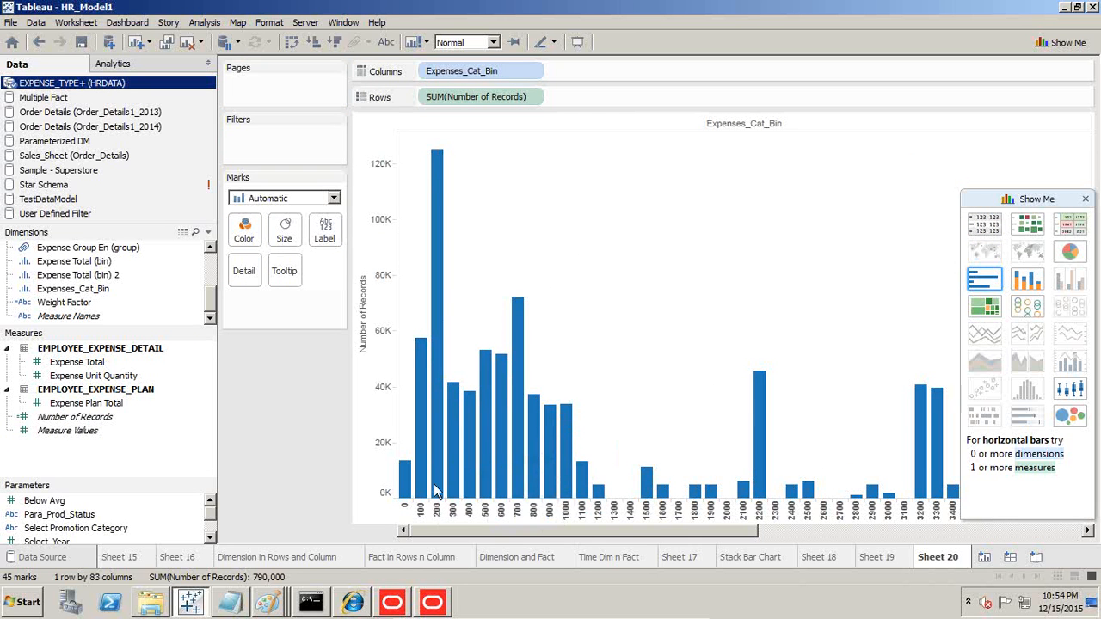
click(531, 70)
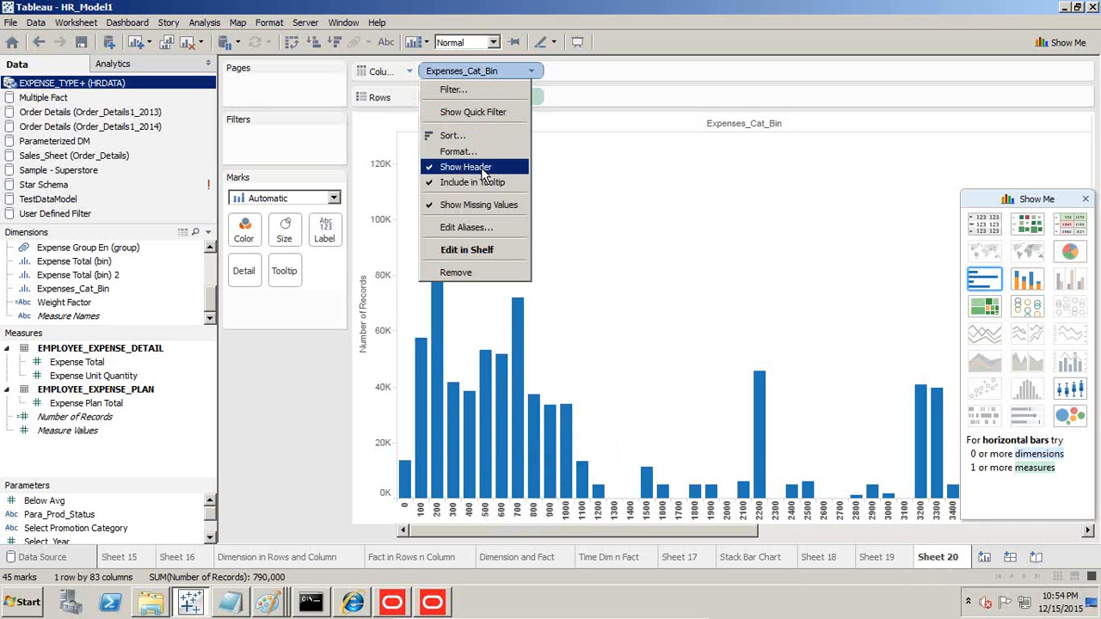
mouse_move(154, 383)
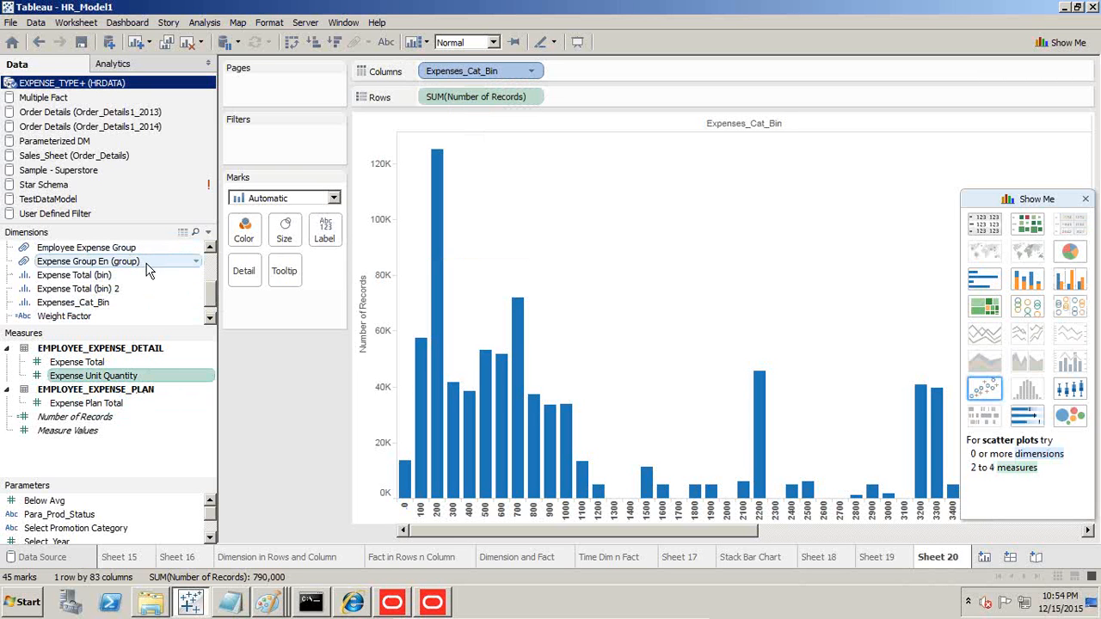
Edit Expenses_Cat_Bin to change its bin size from 100 to 500
right_click(73, 302)
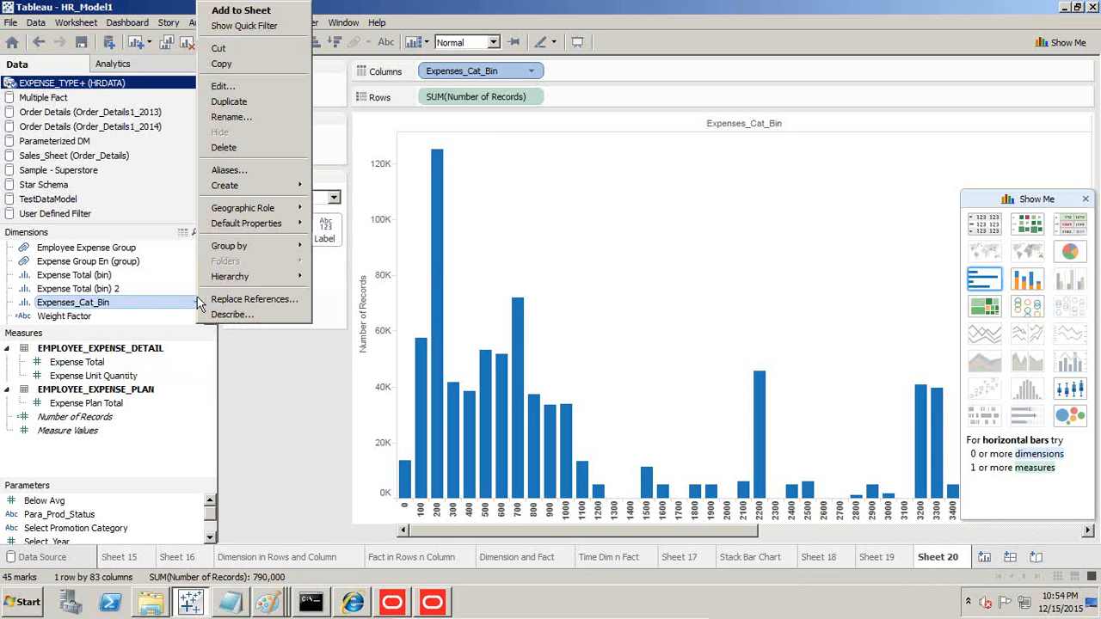
click(222, 86)
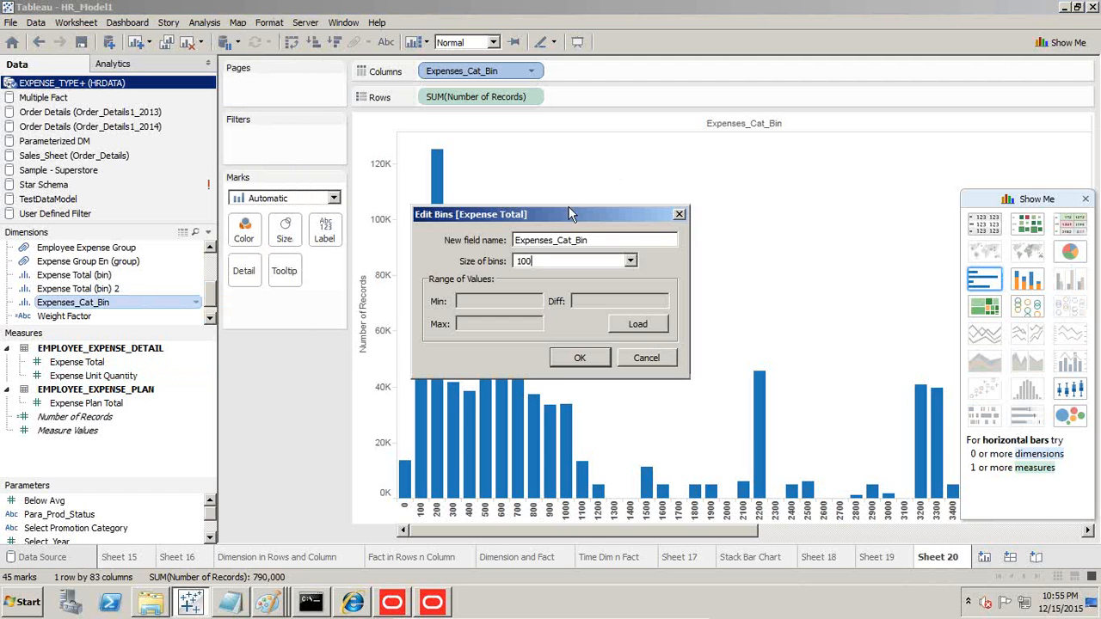
text(5)
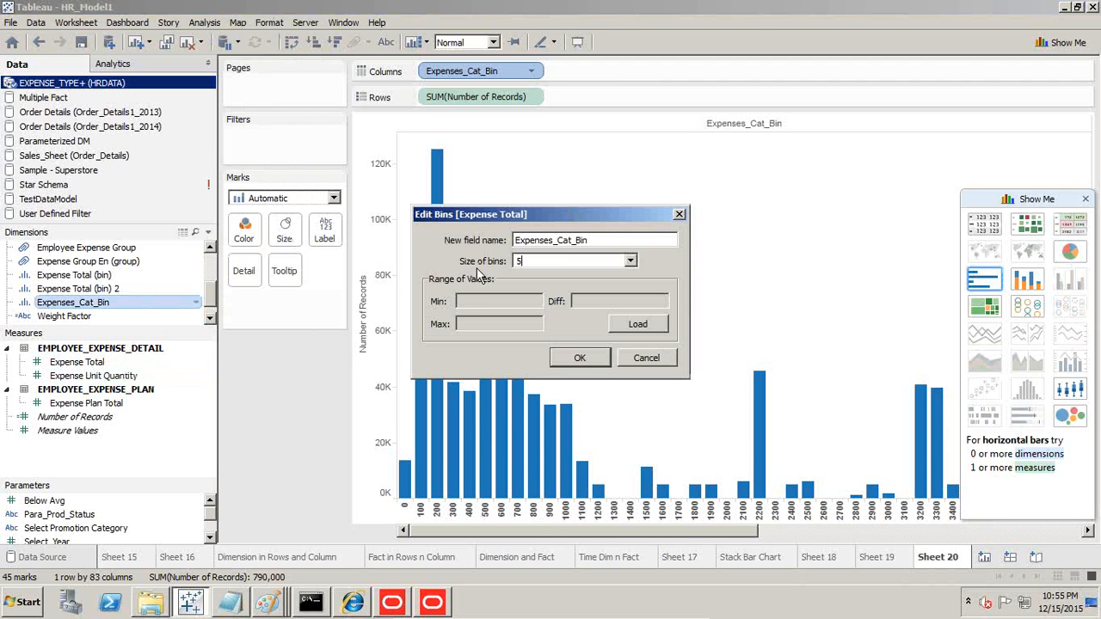
text(500)
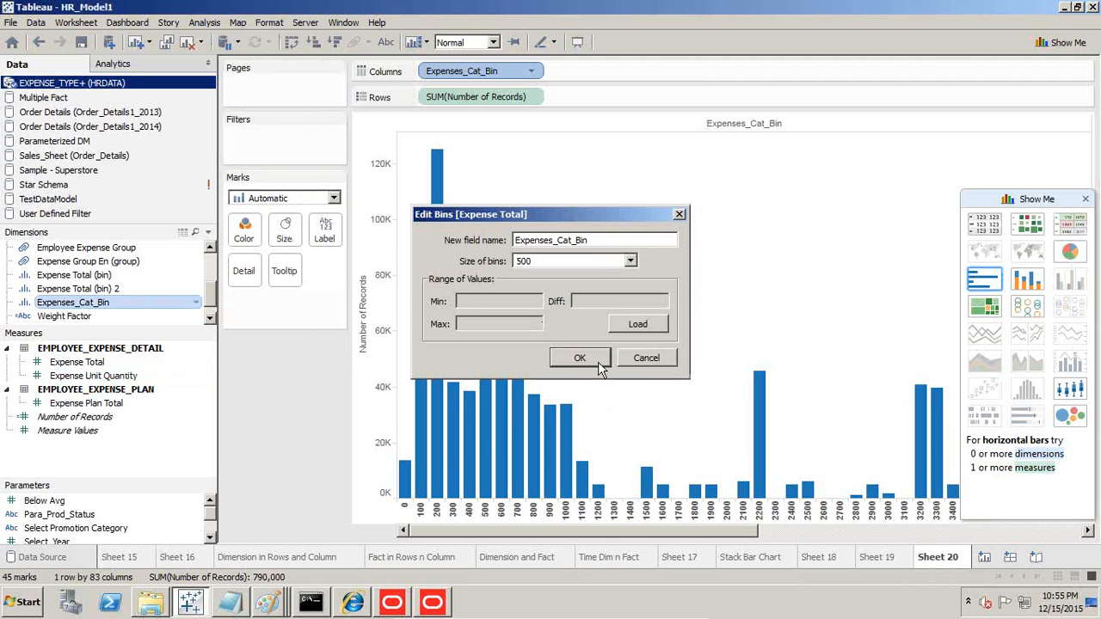
click(580, 358)
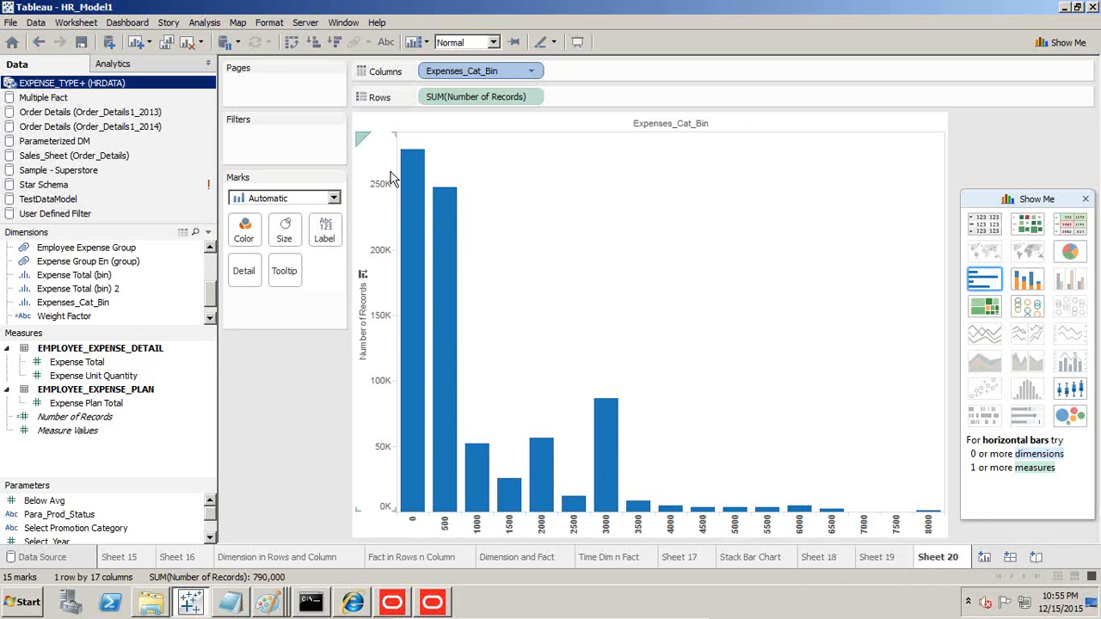
mouse_move(454, 214)
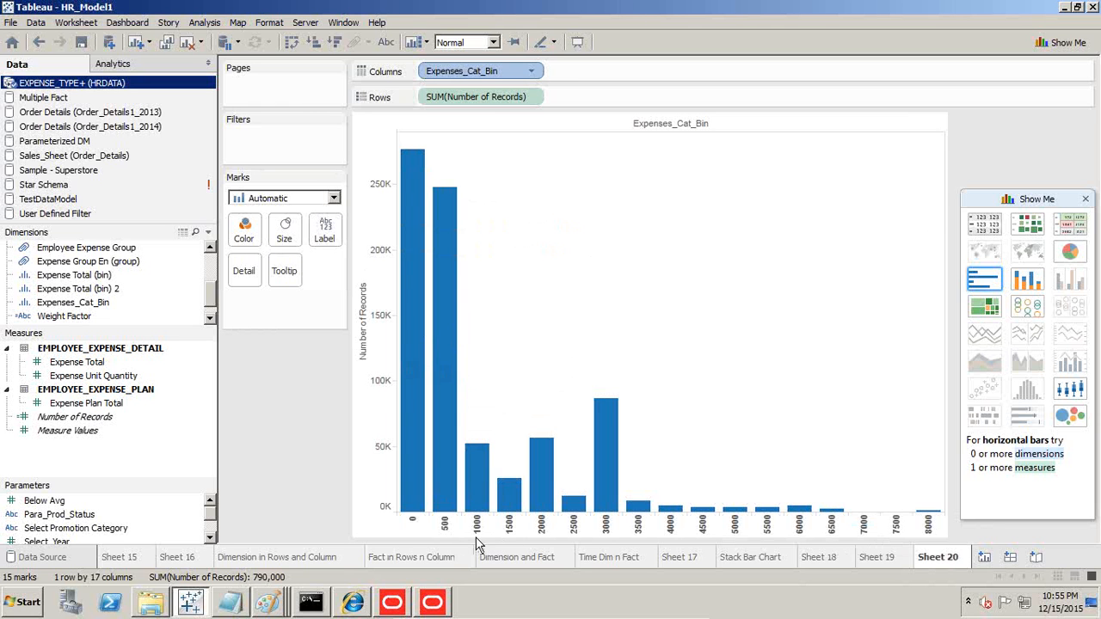
mouse_move(494, 252)
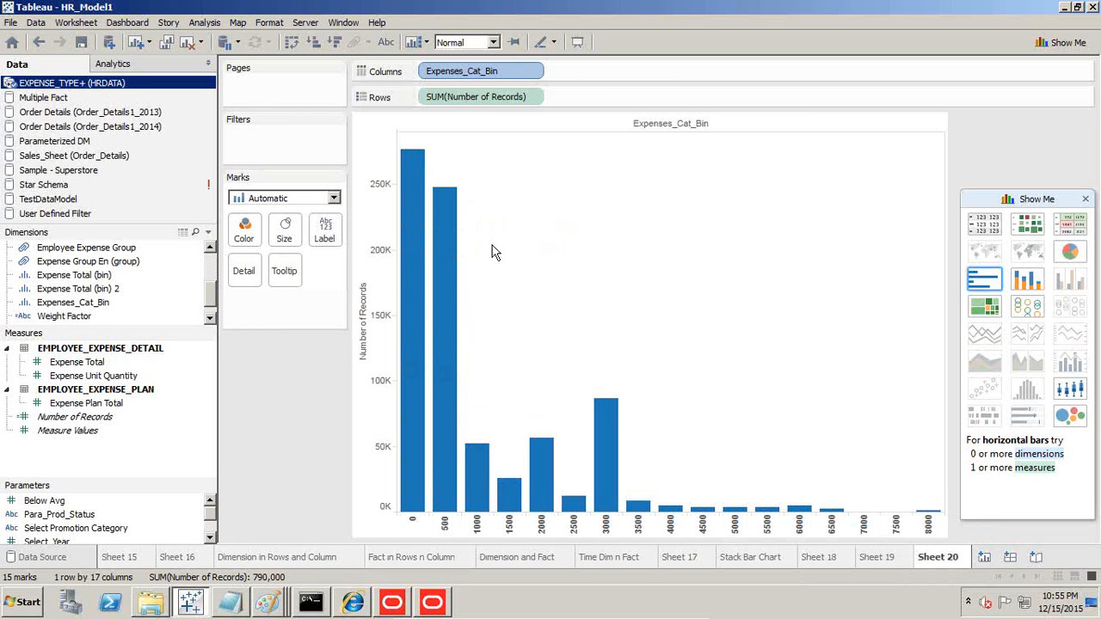
Give Number of Records a running sum along Expenses_Cat_Bin with a secondary Percent of Total calculation
click(480, 96)
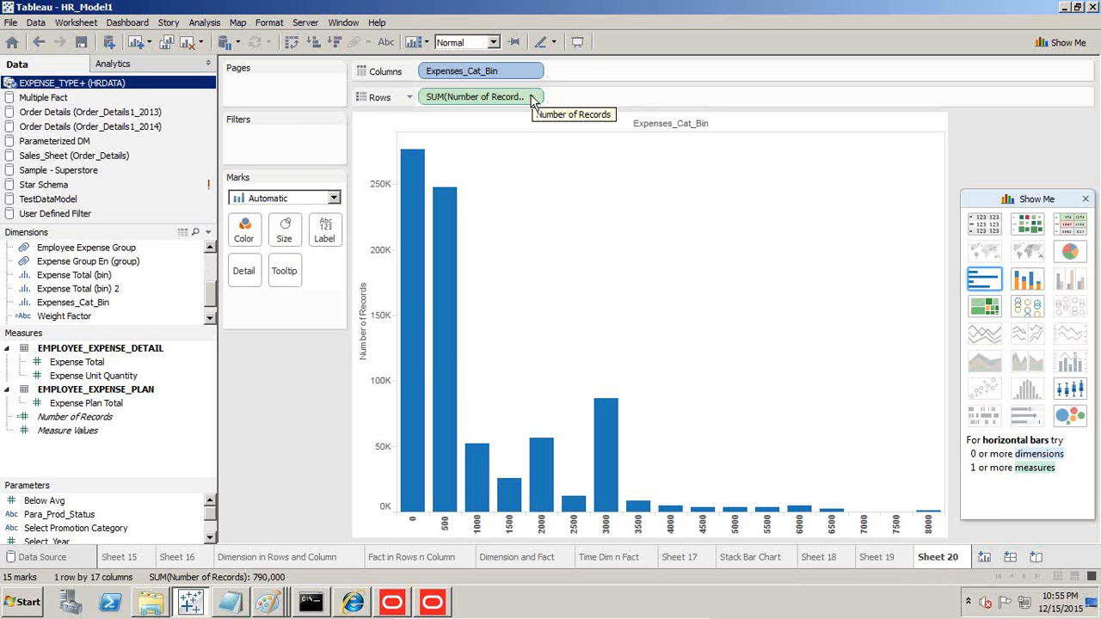
click(533, 96)
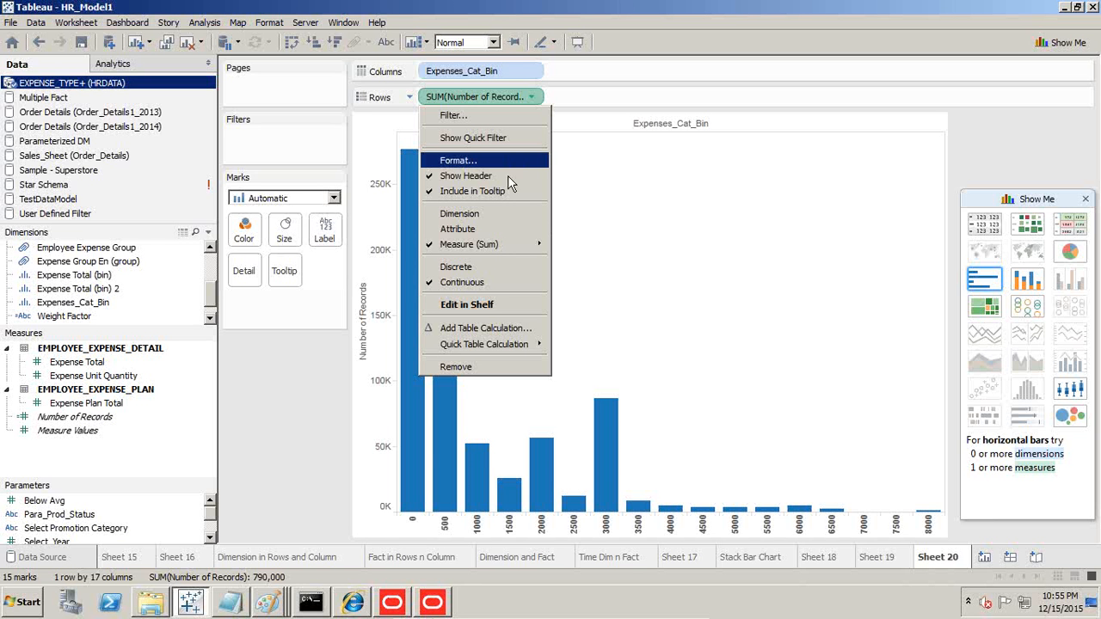
mouse_move(485, 328)
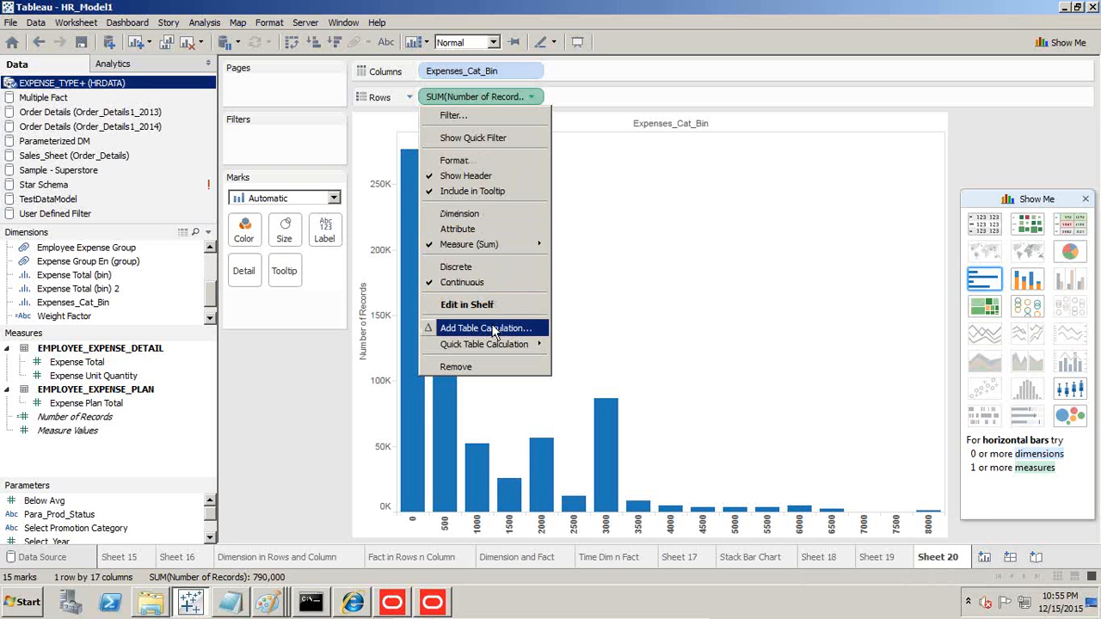
click(484, 328)
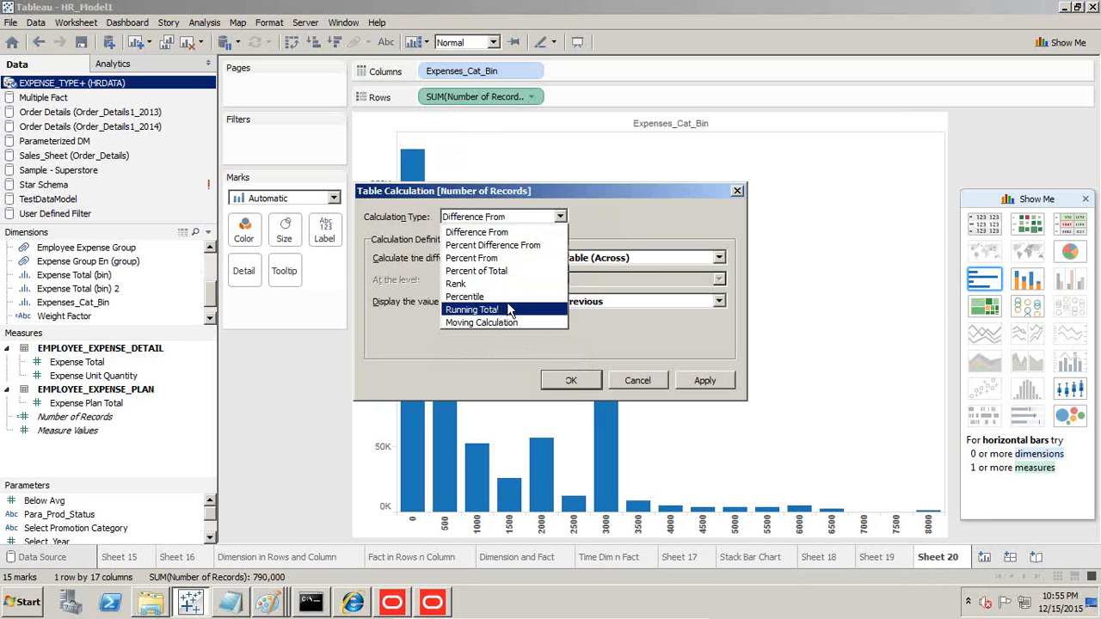
click(472, 310)
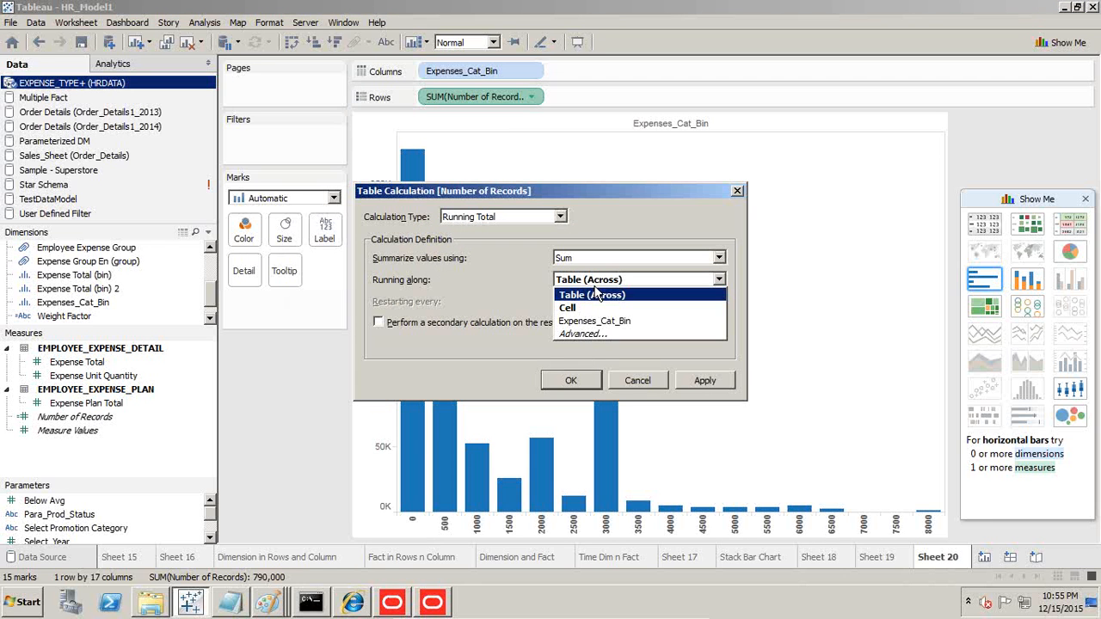
mouse_move(594, 320)
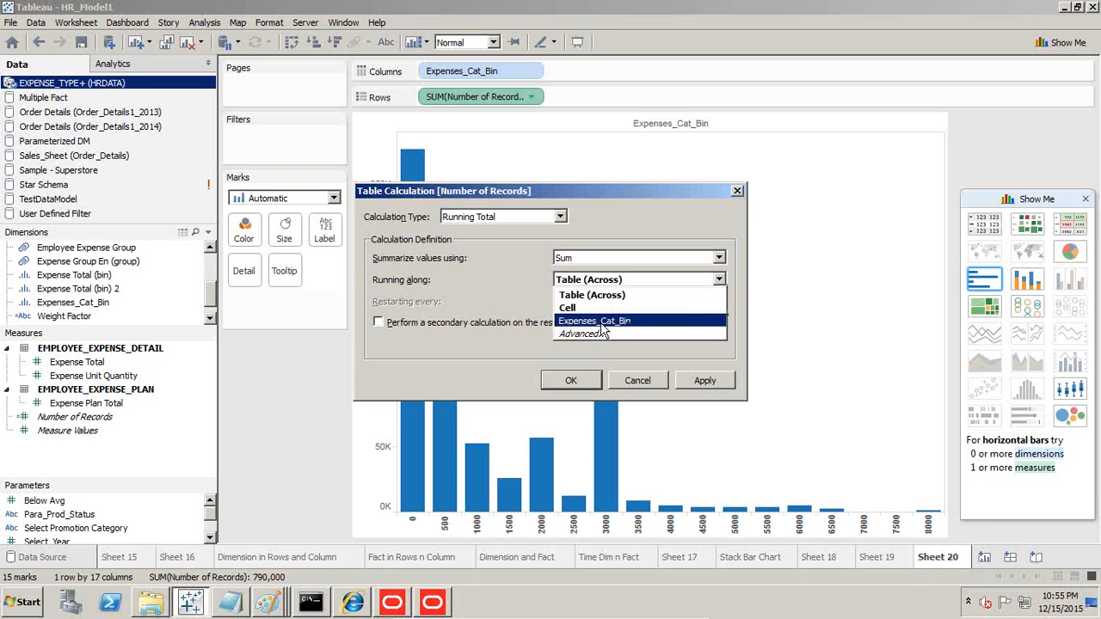
click(594, 320)
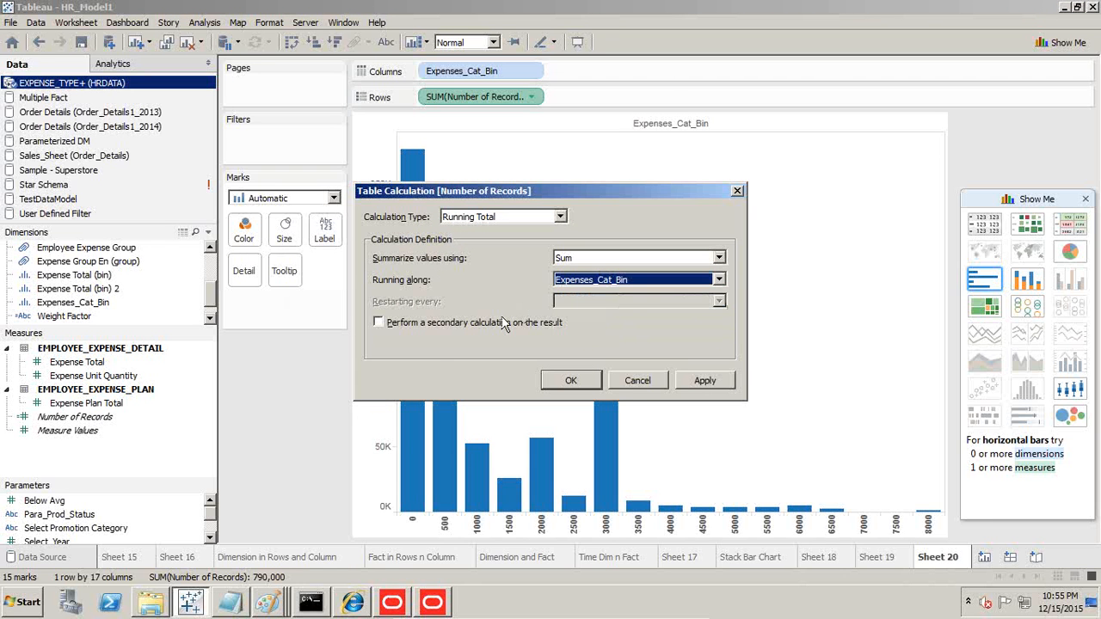
click(377, 322)
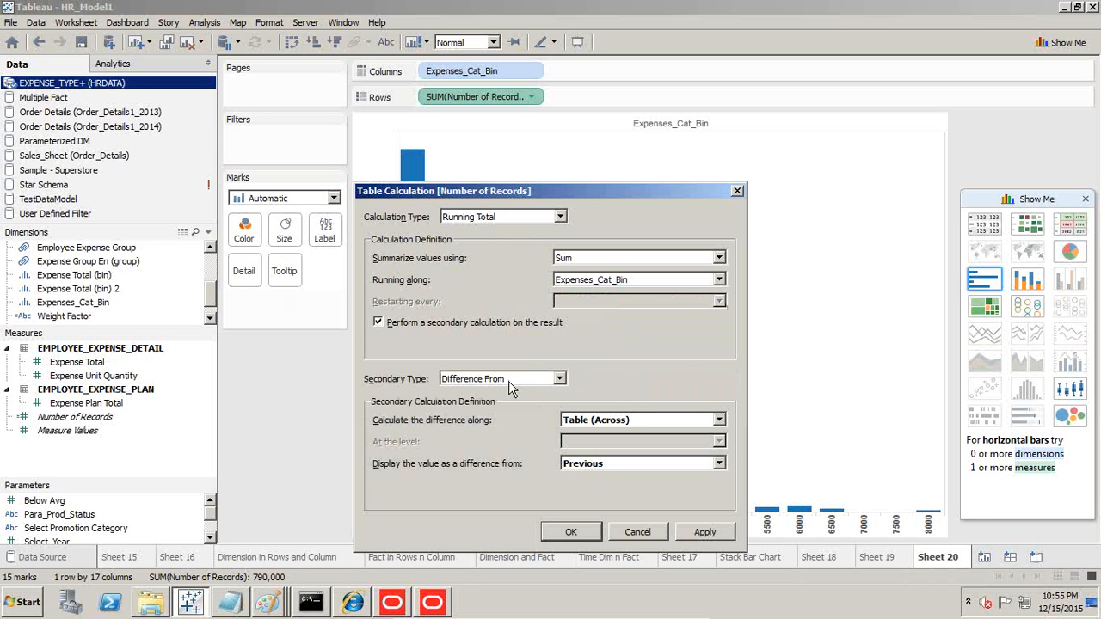
click(561, 379)
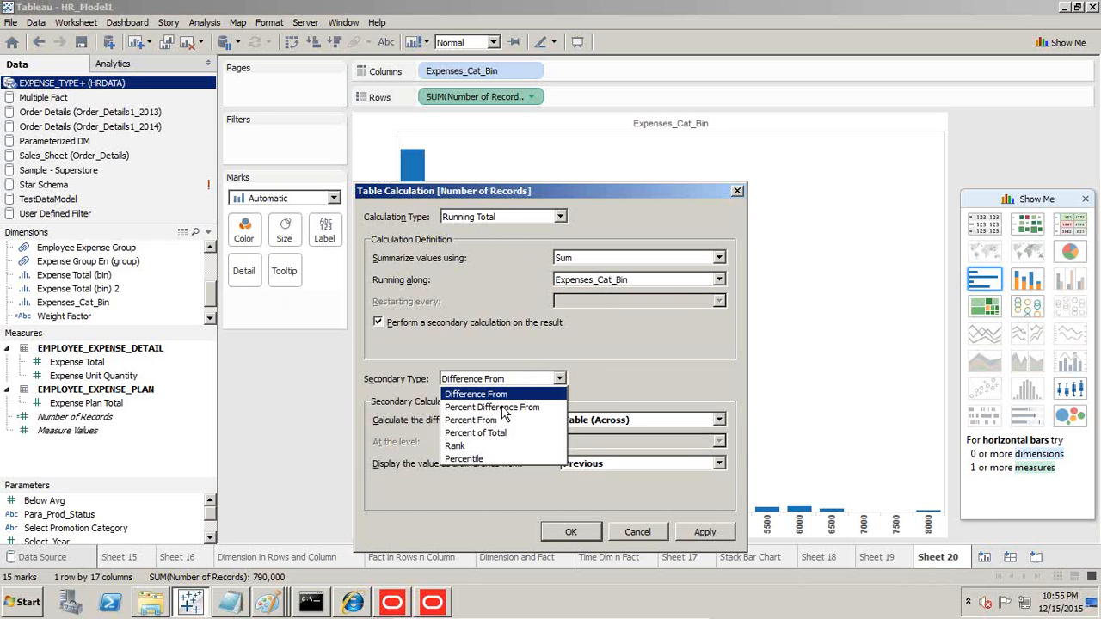
click(476, 433)
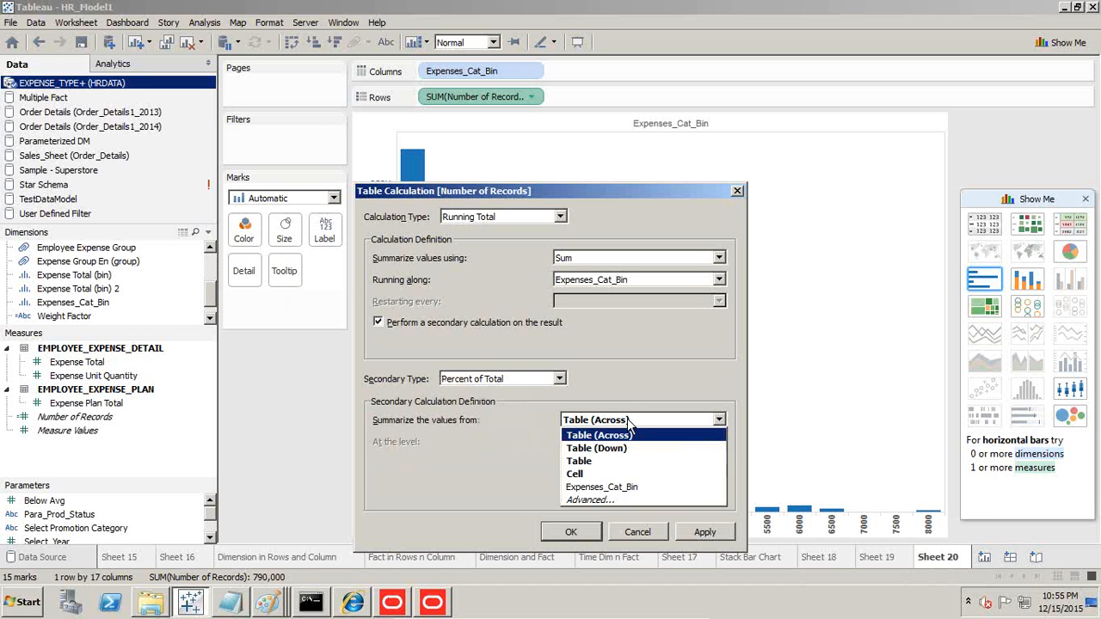
mouse_move(602, 487)
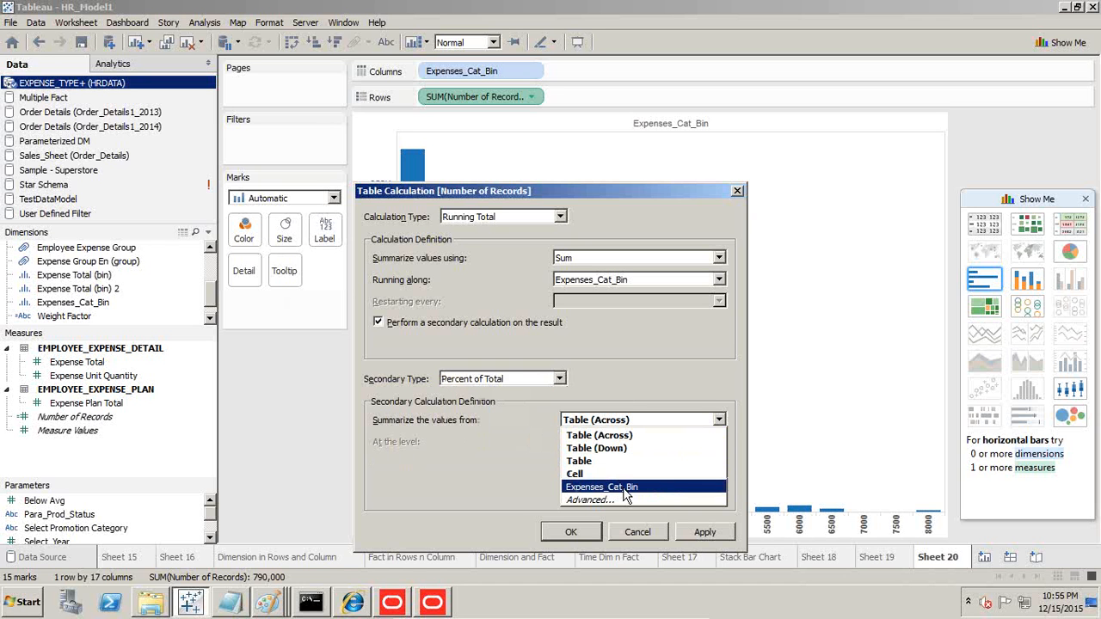
click(600, 487)
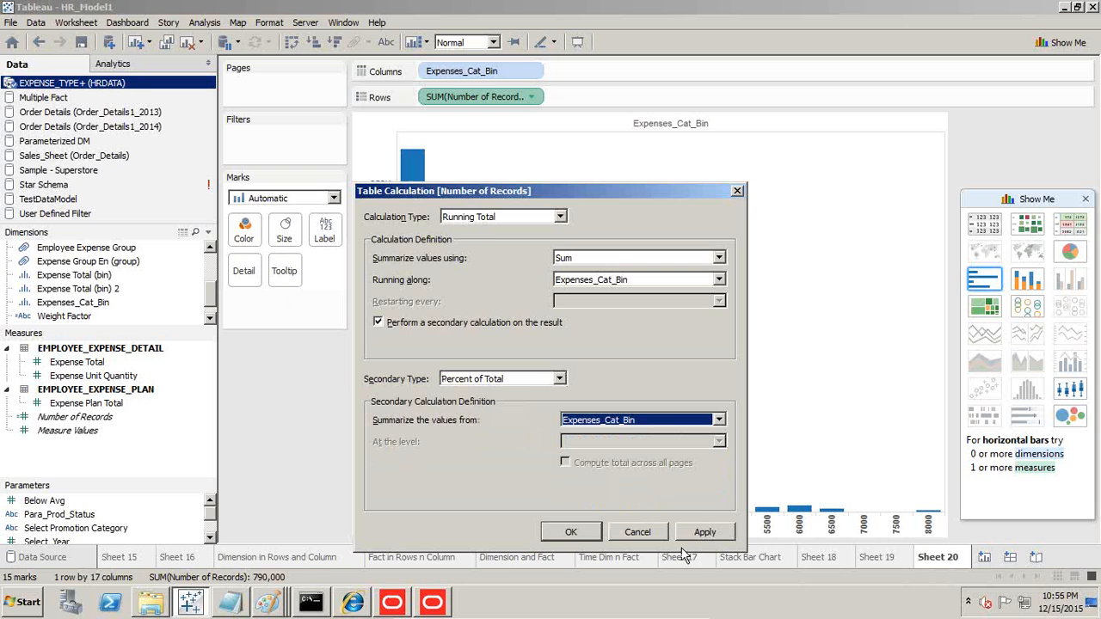
click(571, 532)
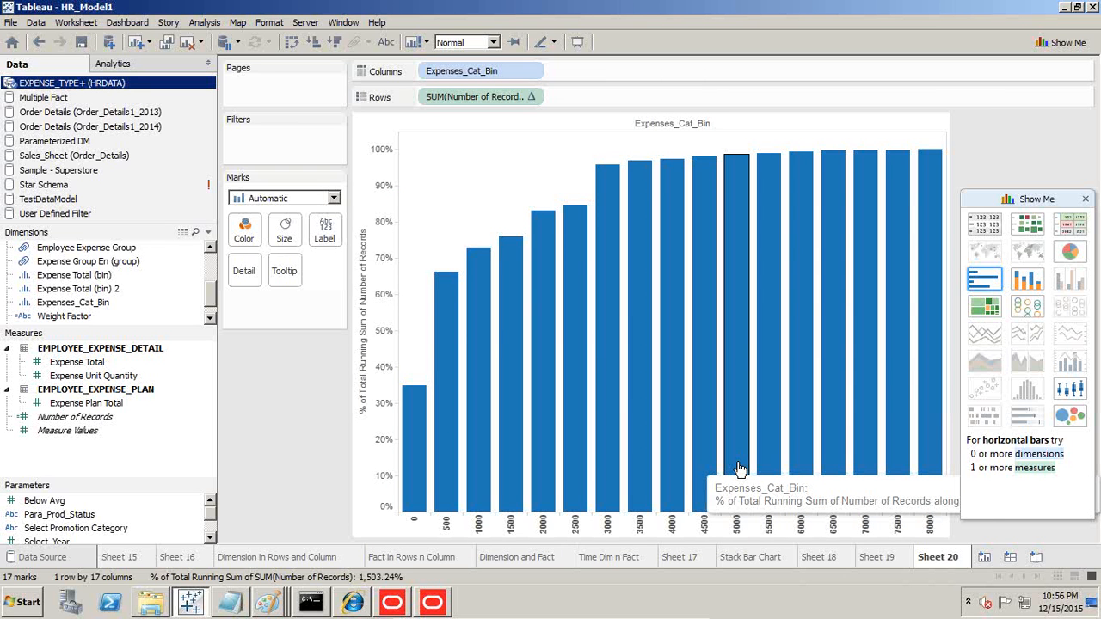
mouse_move(732, 464)
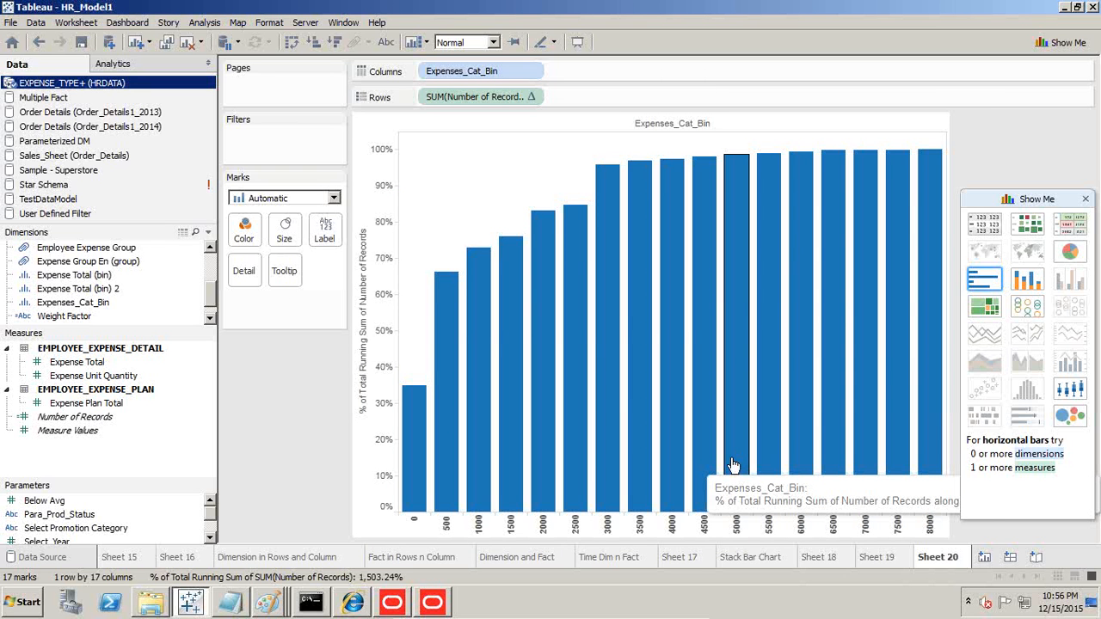
mouse_move(598, 209)
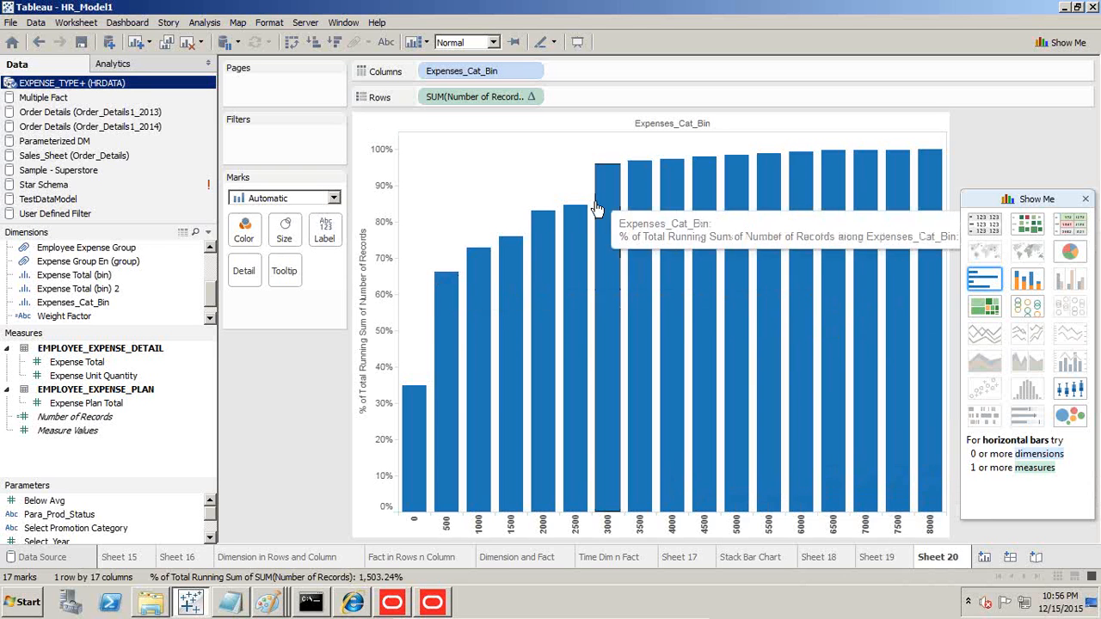
Change the cumulative percent marks from bars to Line
click(333, 198)
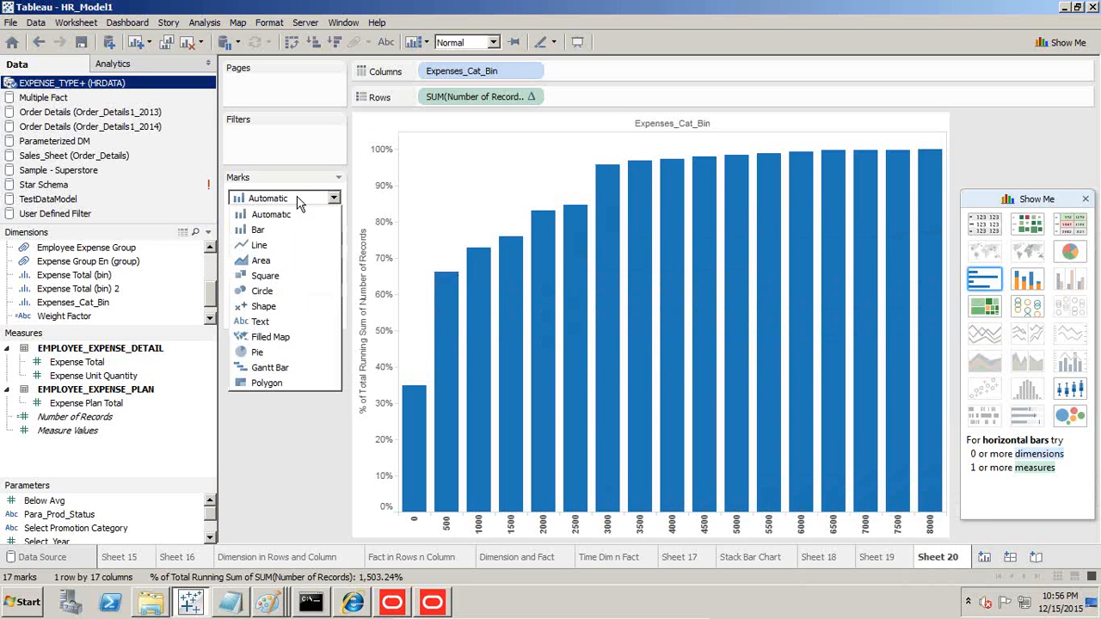
click(259, 245)
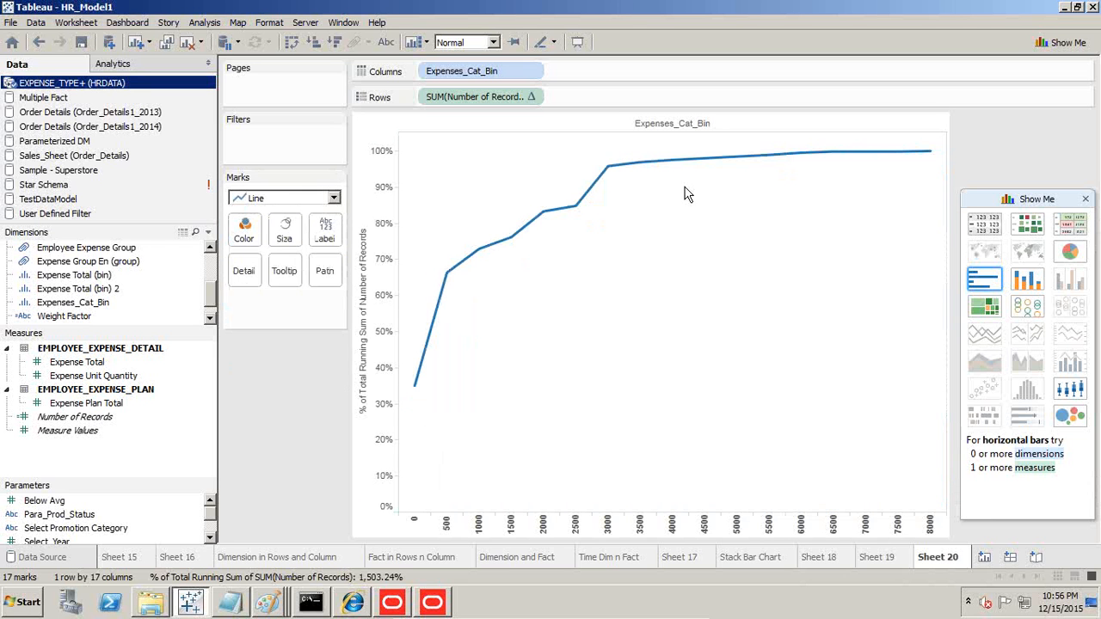
mouse_move(904, 550)
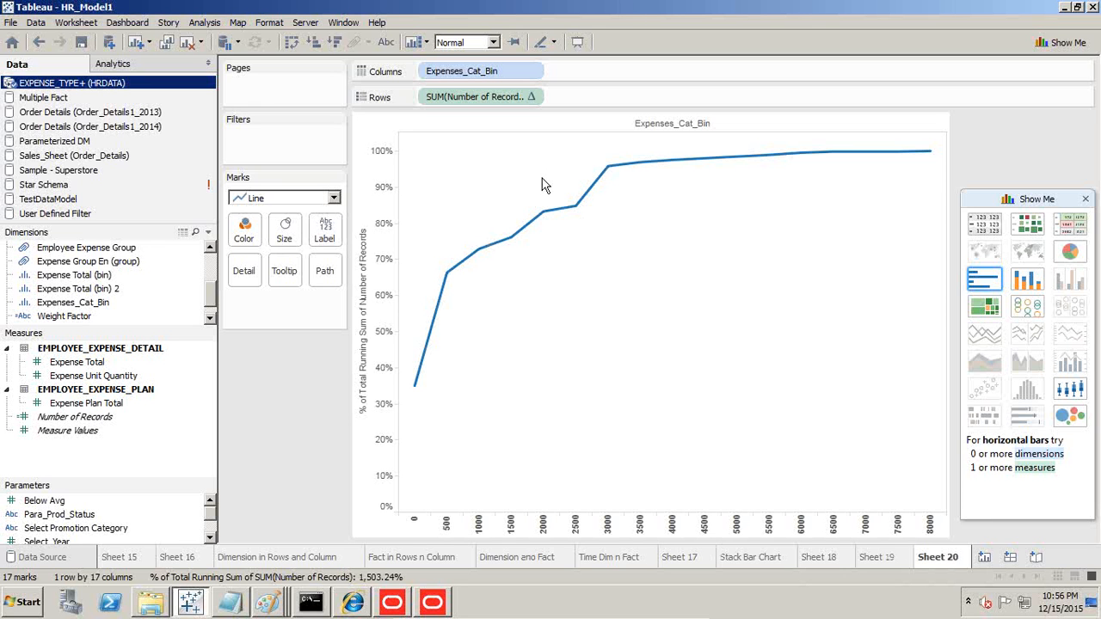
mouse_move(531, 156)
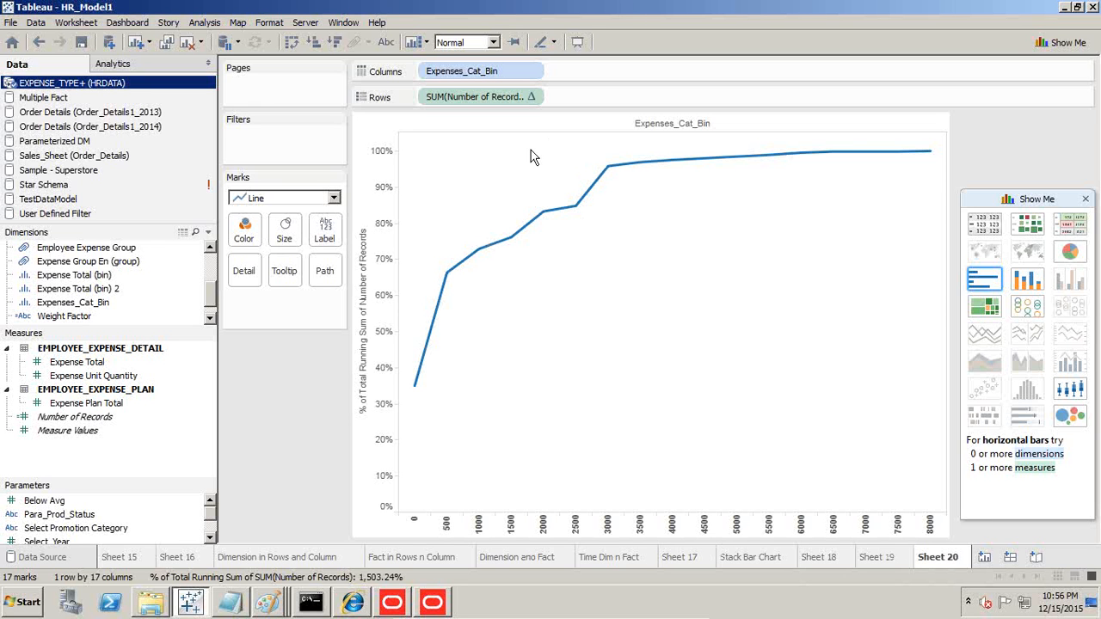
mouse_move(534, 121)
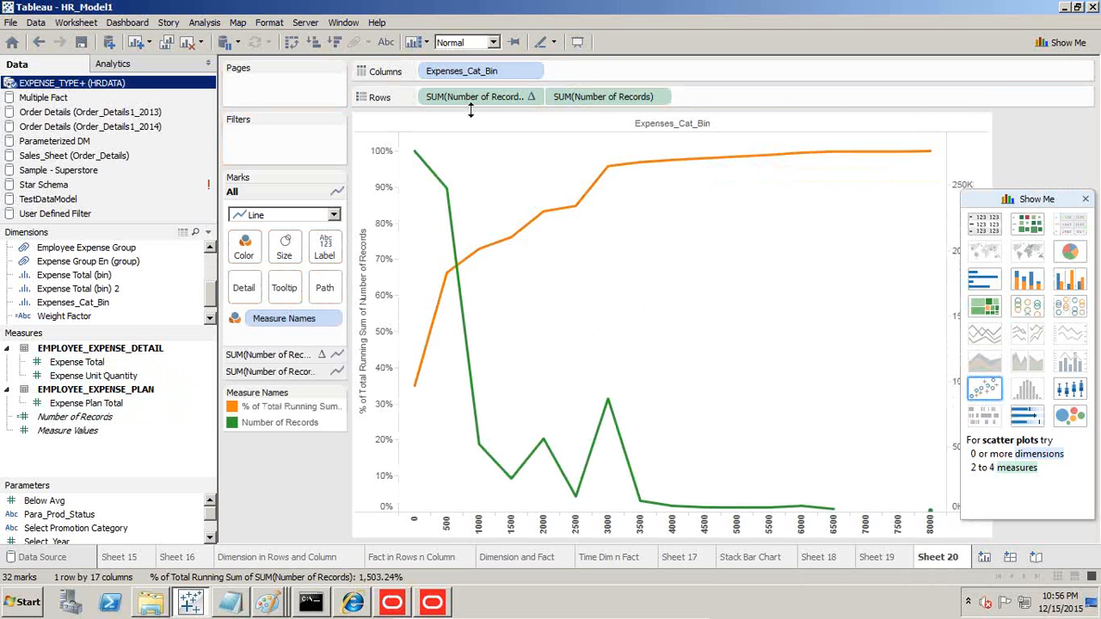
mouse_move(755, 191)
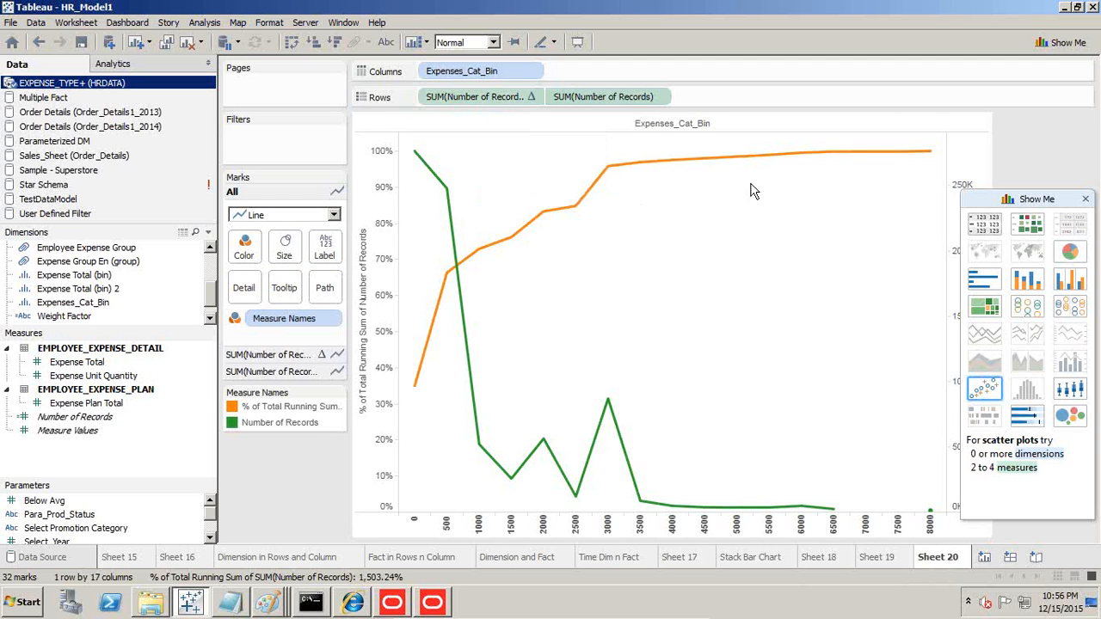
mouse_move(571, 497)
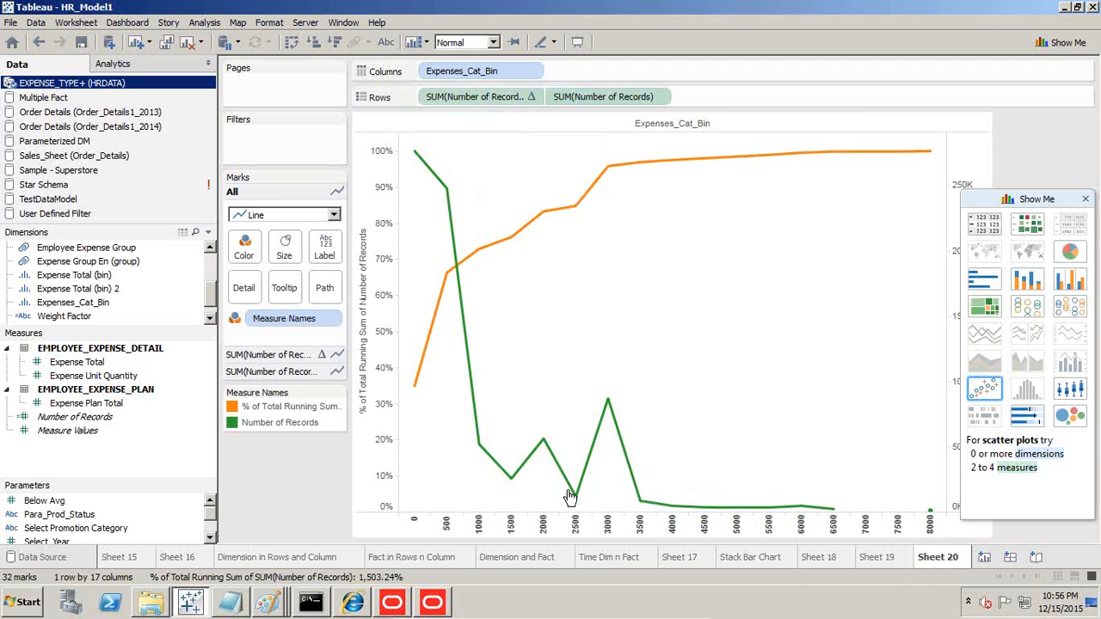
Switch both Number of Records measures to Bar marks, then back to Line
click(284, 214)
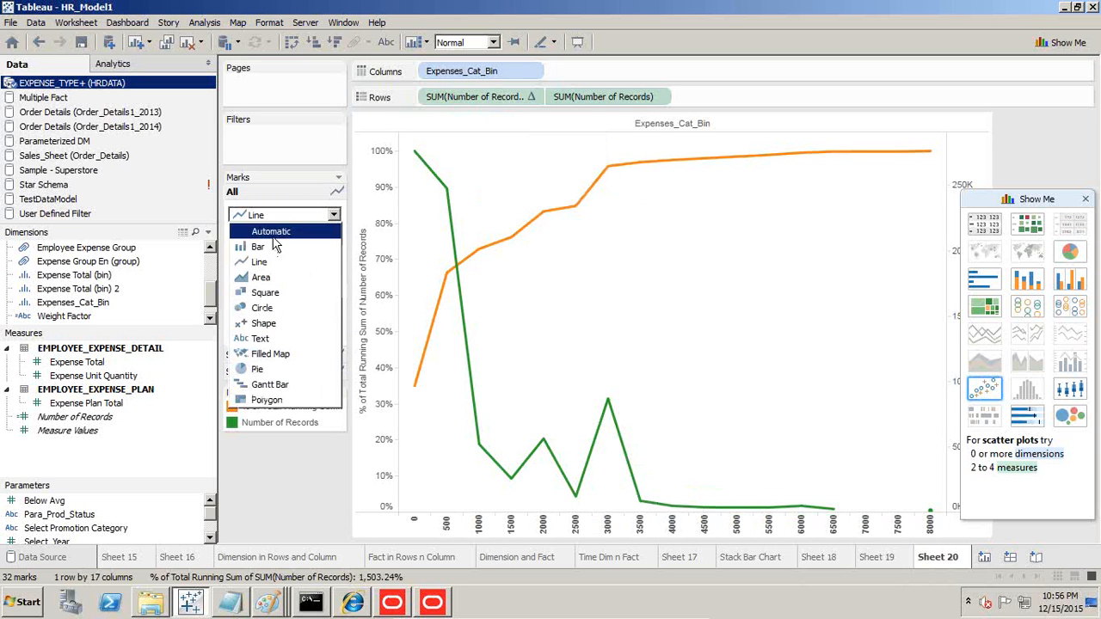
click(257, 247)
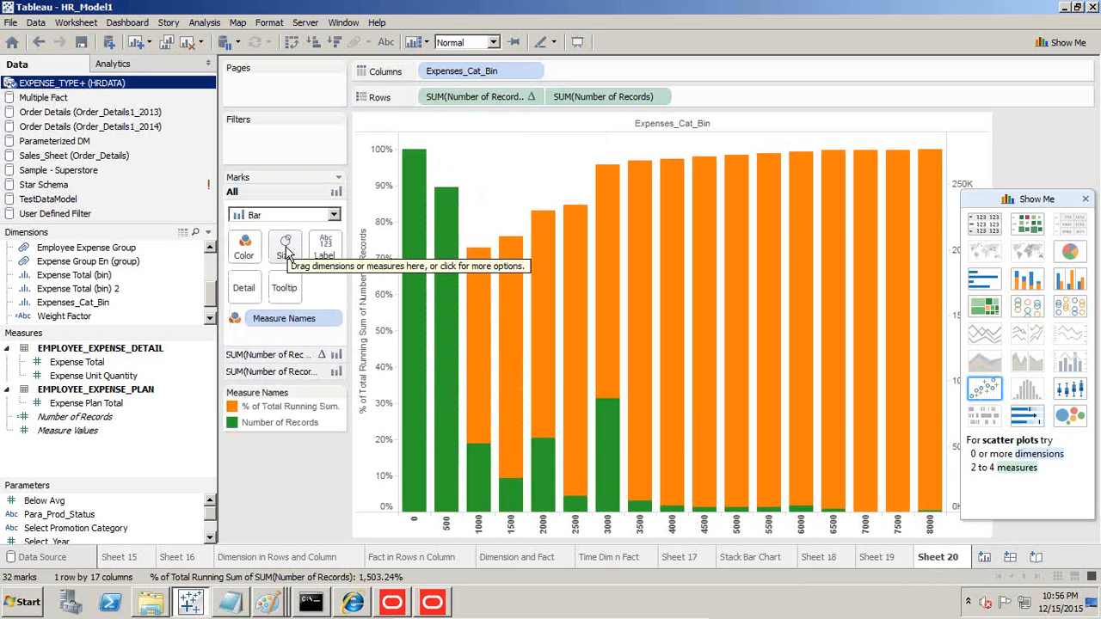
click(334, 215)
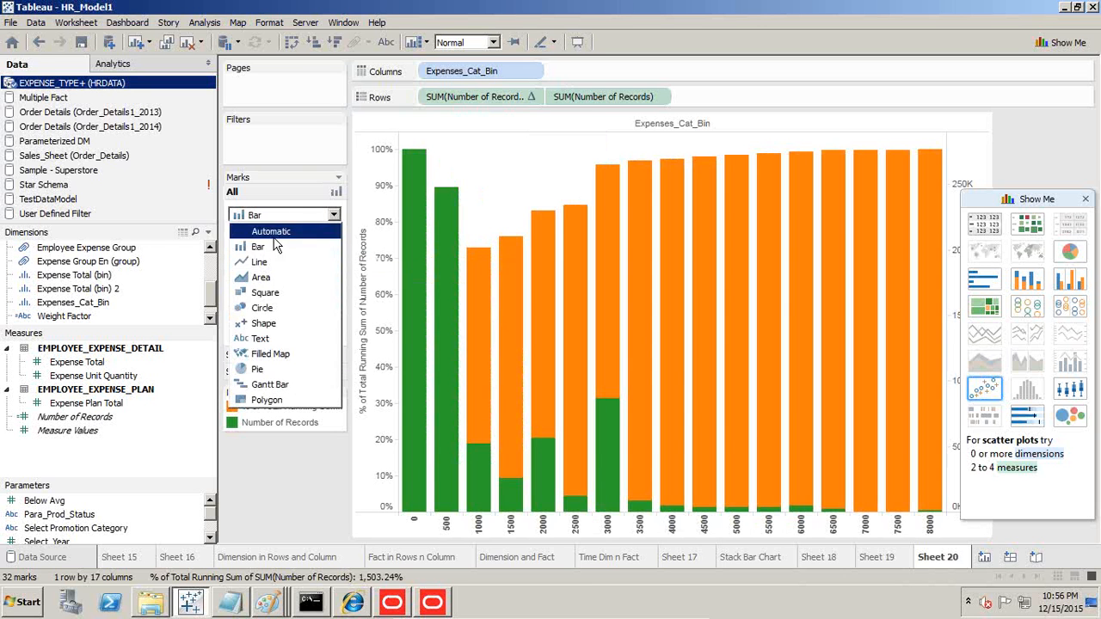
click(259, 262)
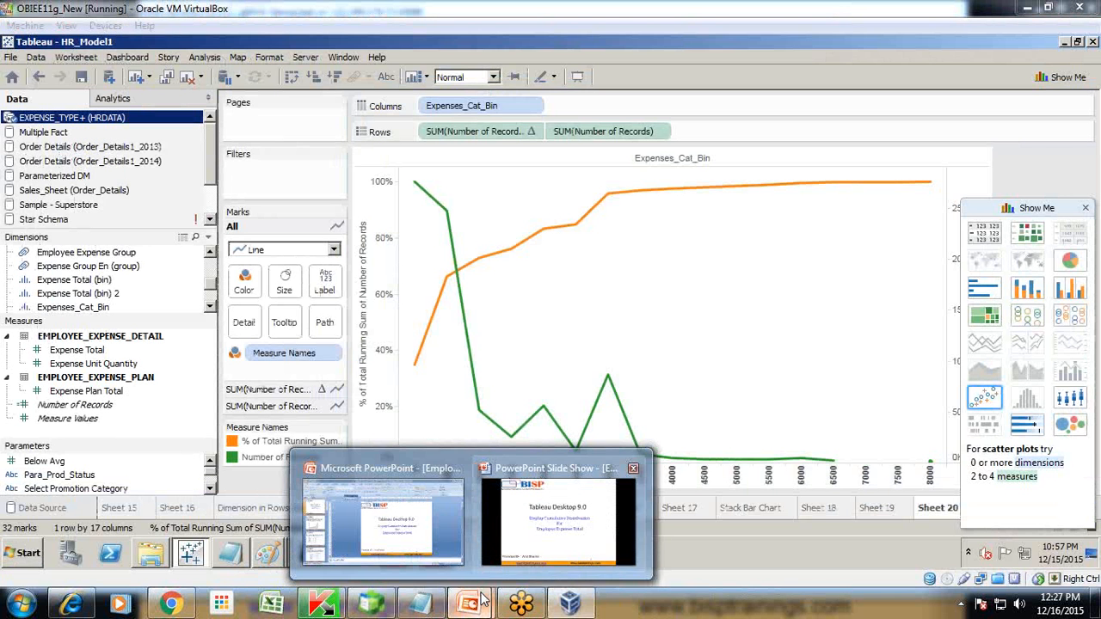
mouse_move(536, 446)
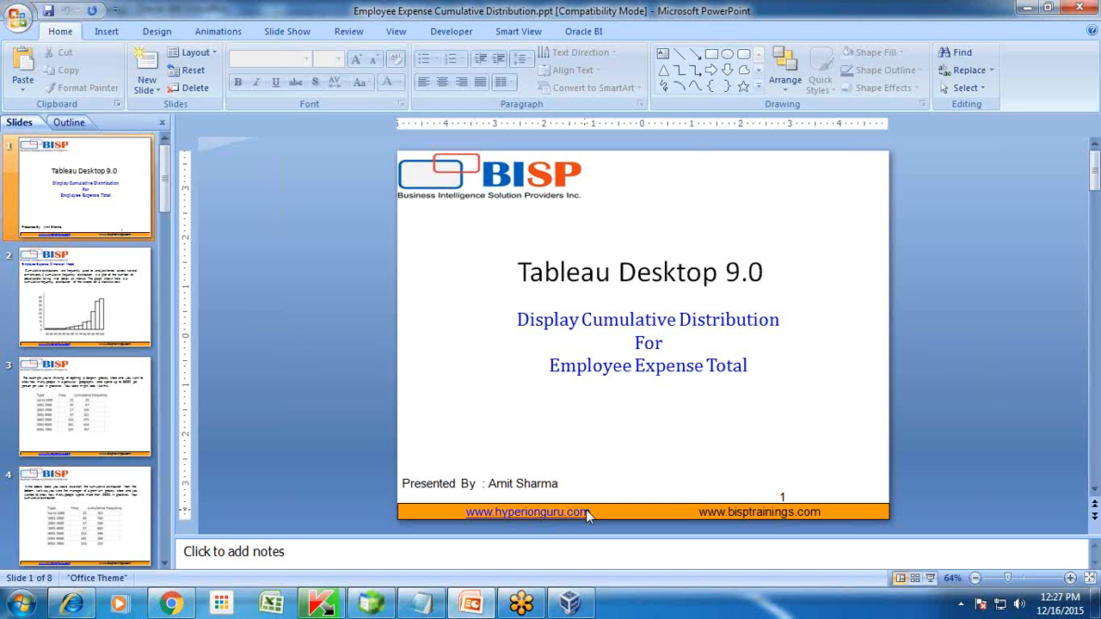
Scroll the thumbnail pane down to the final 'Any Question?' slide
scroll(down, 3)
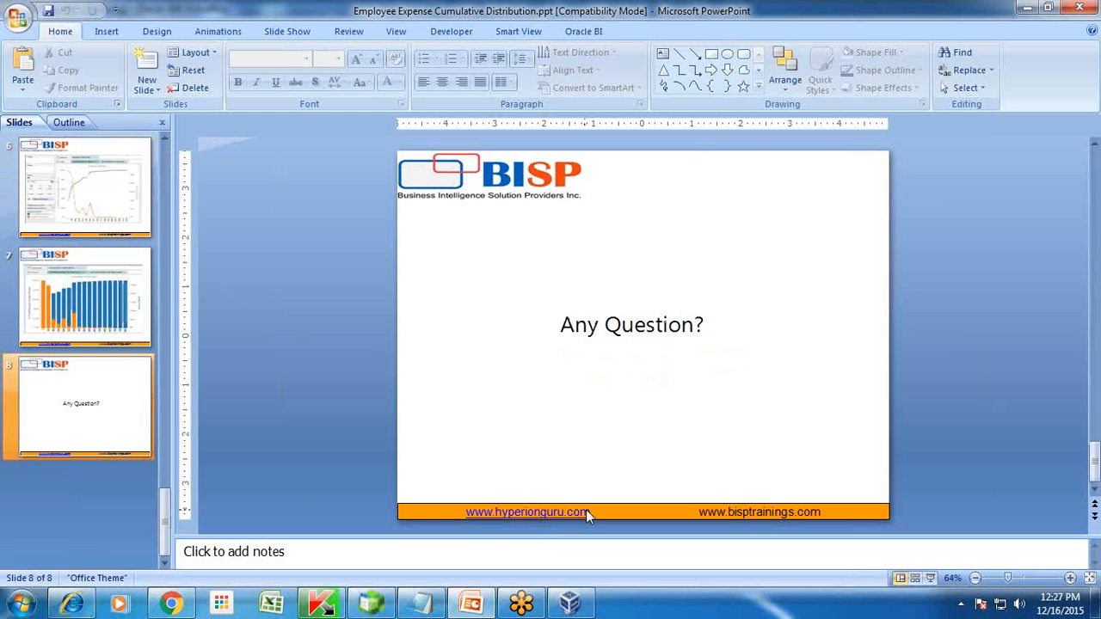
mouse_move(1091, 378)
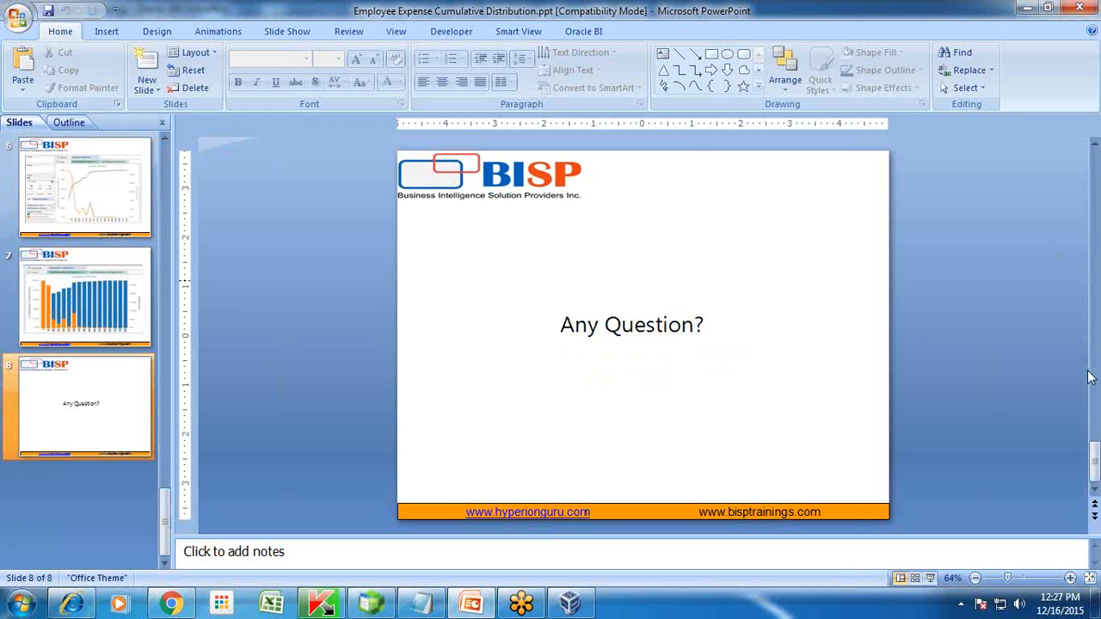
mouse_move(566, 485)
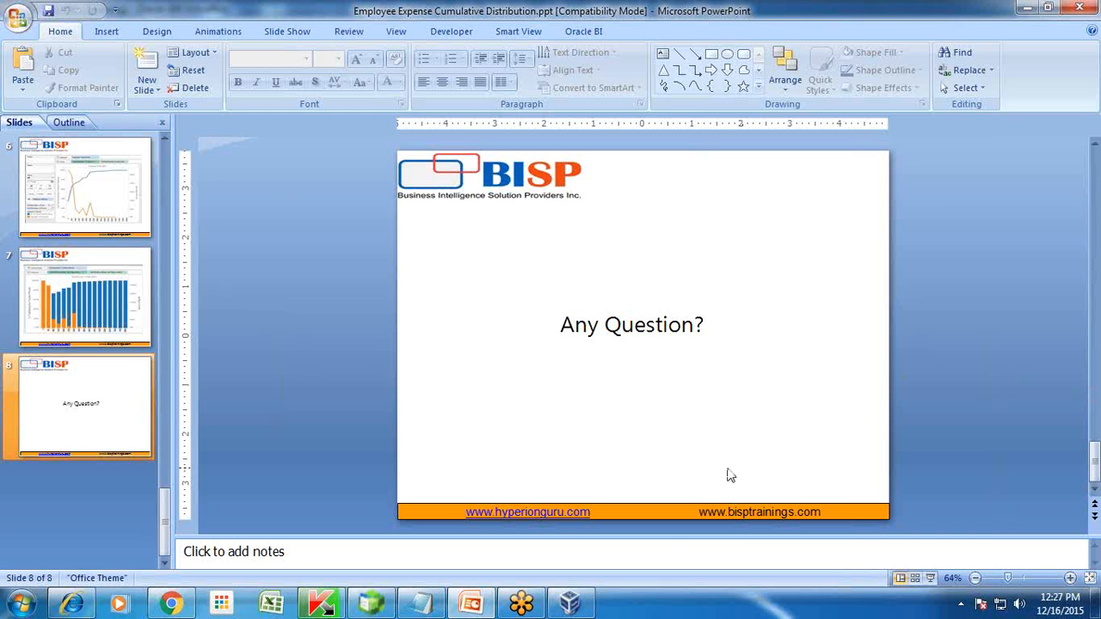
mouse_move(1070, 393)
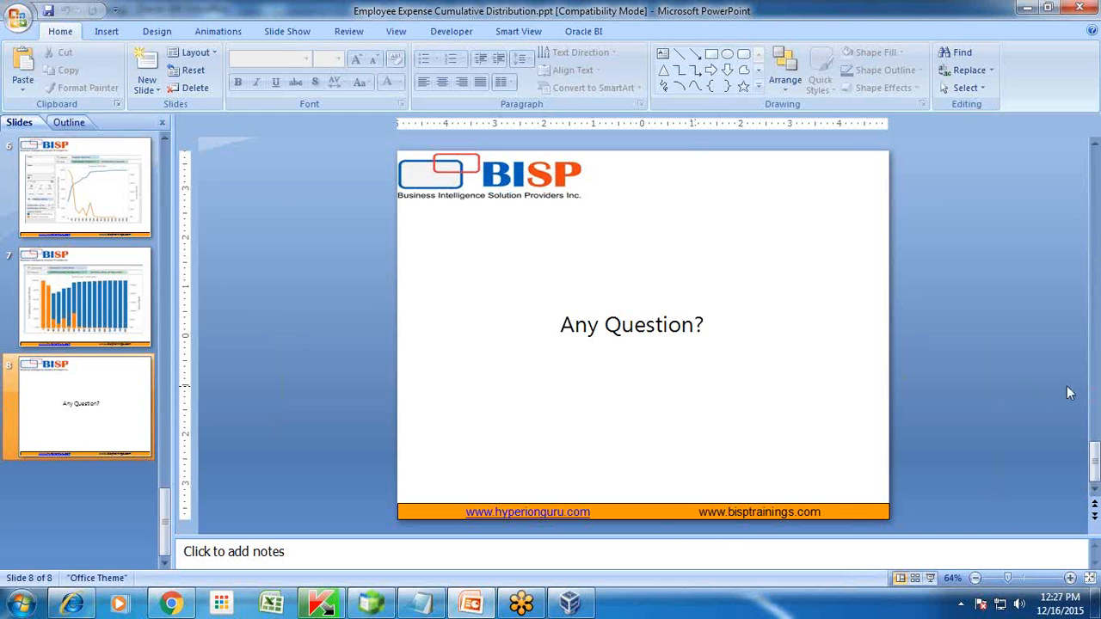
mouse_move(1080, 387)
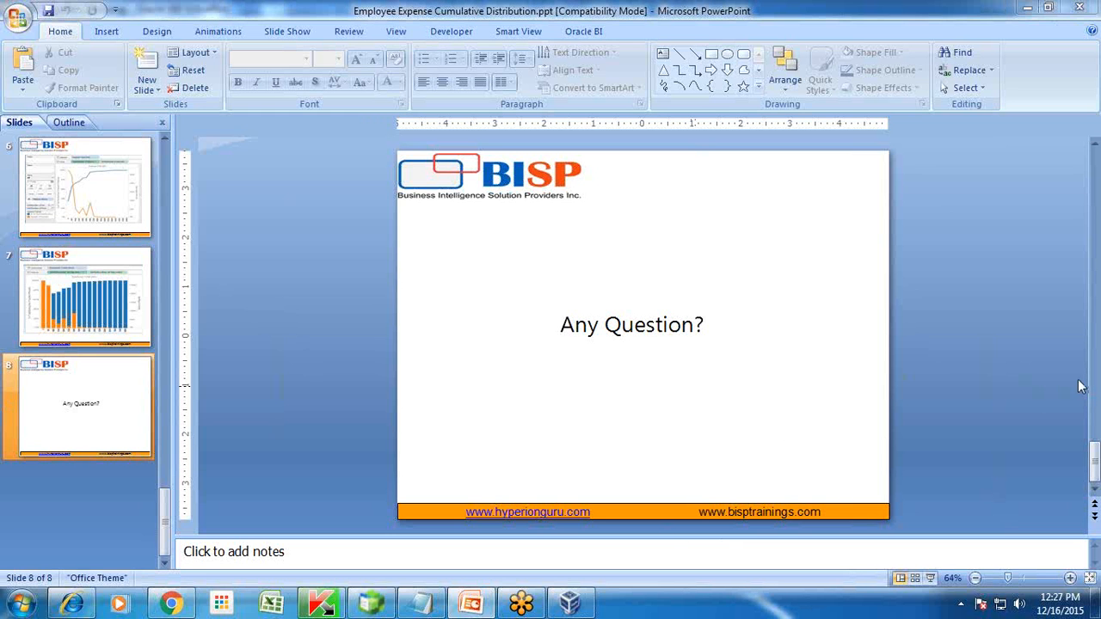